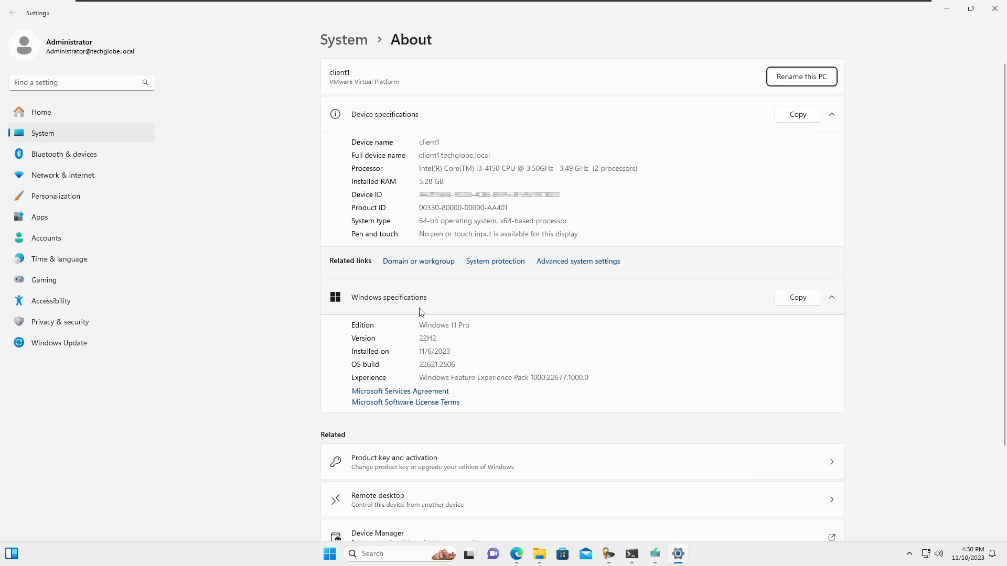
mouse_move(470, 337)
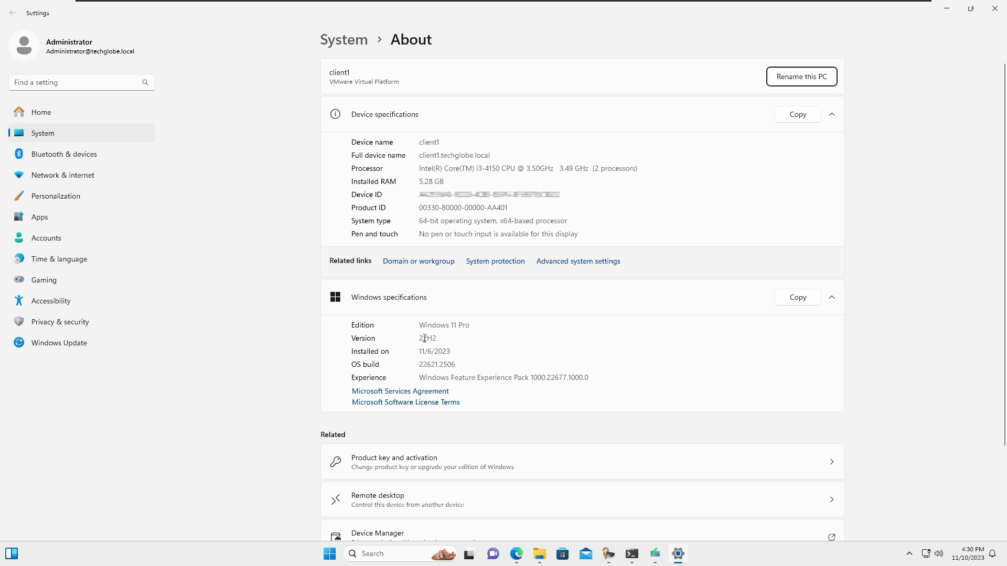
mouse_move(544, 238)
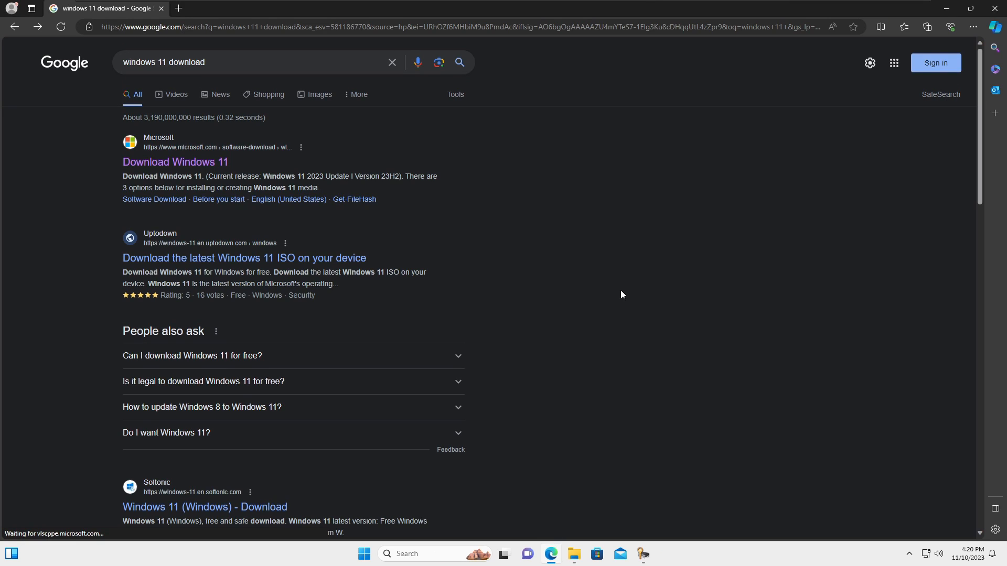
mouse_move(212, 95)
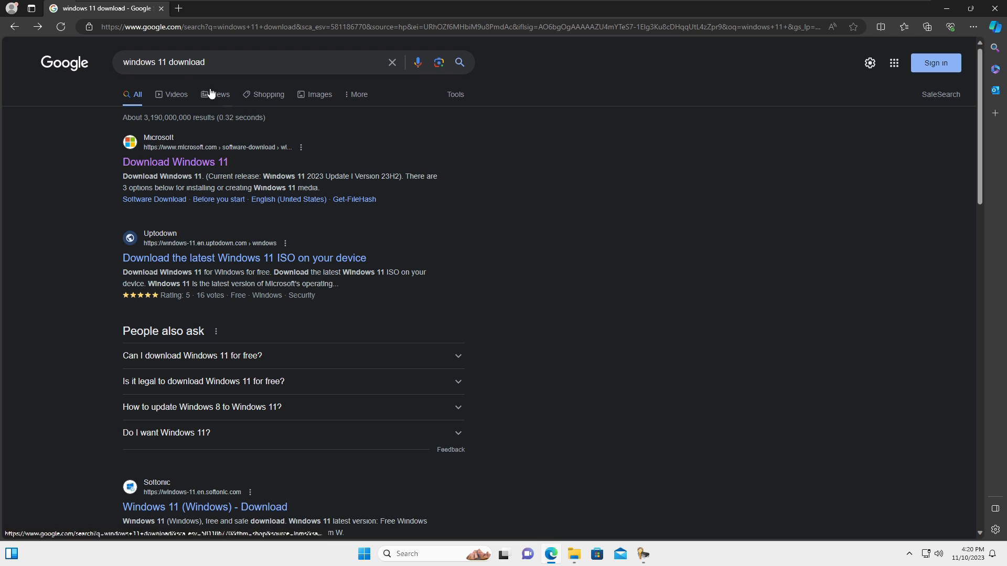
Follow the Microsoft 'Download Windows 11' result from the Google search page.
click(175, 162)
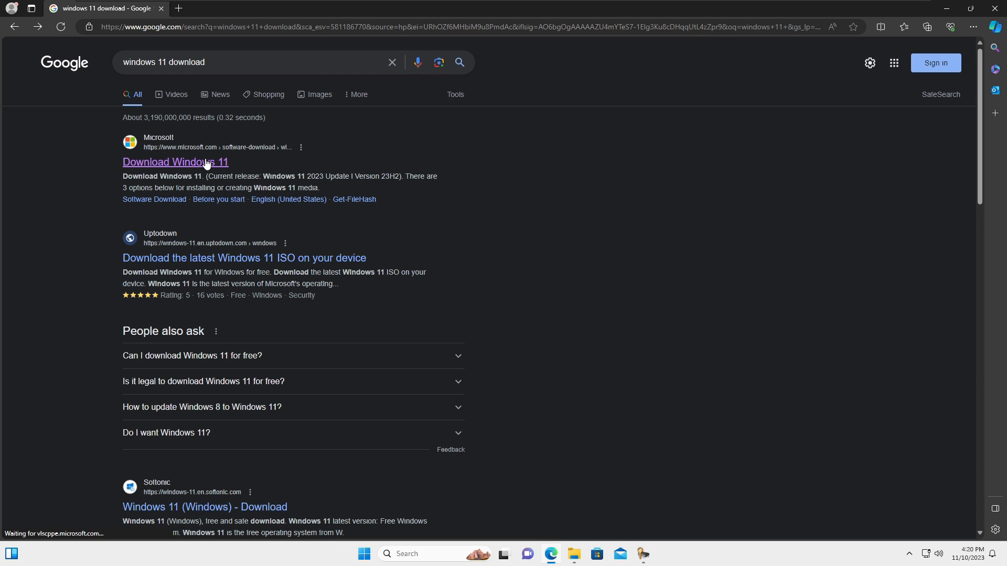
click(175, 161)
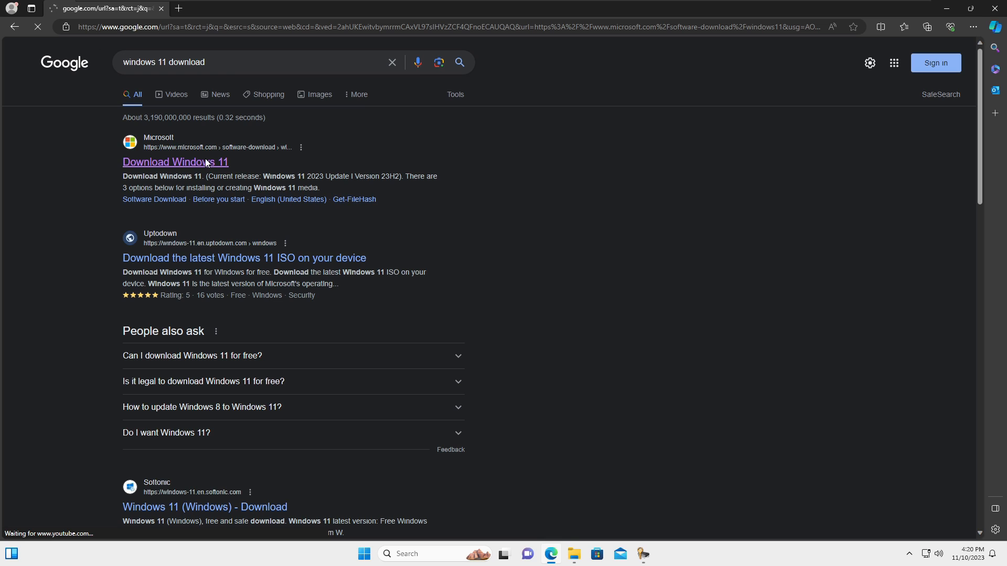
Request the Windows 11 multi-edition x64 ISO under Disk Image (ISO) with Download Now.
click(175, 161)
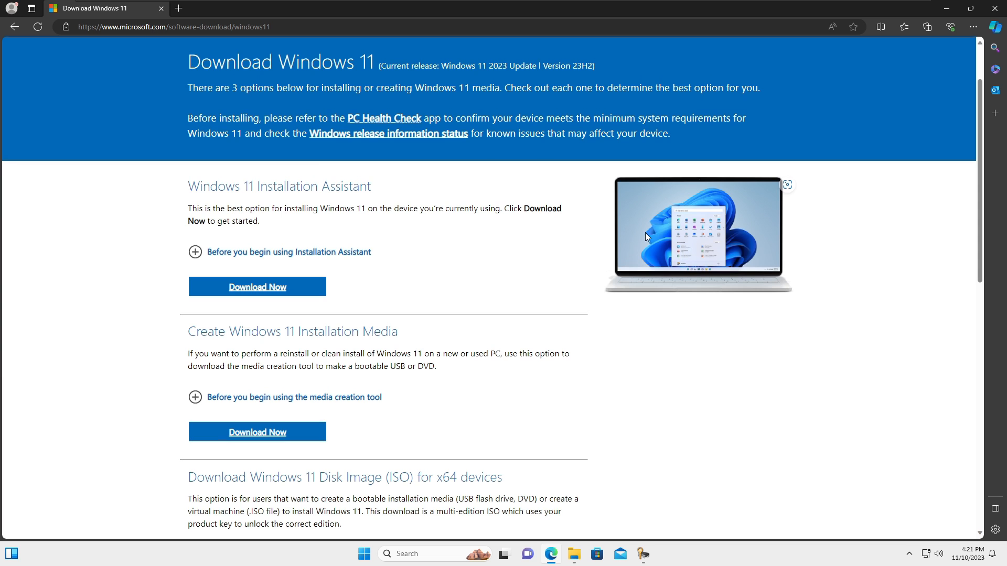
mouse_move(571, 372)
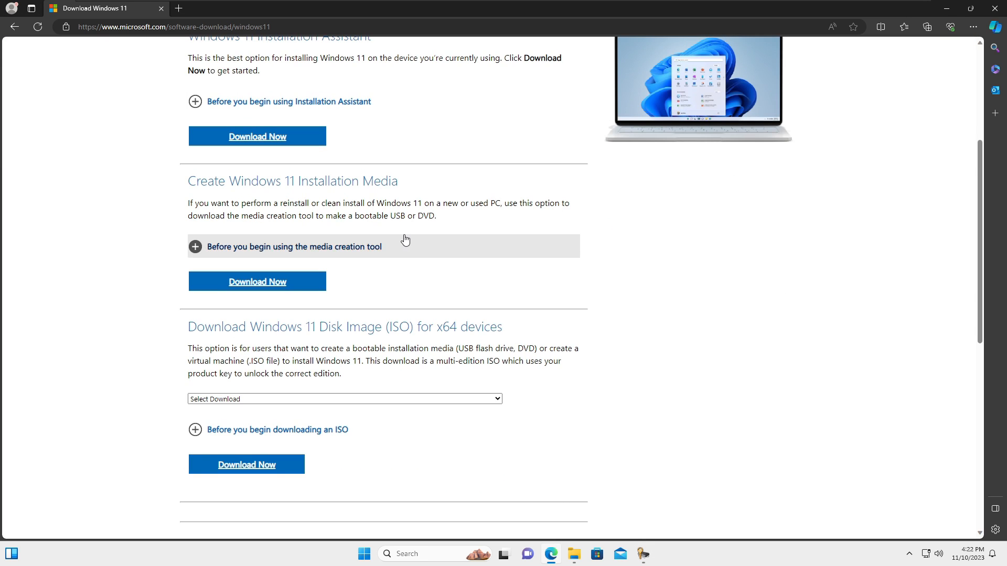
scroll(down, 3)
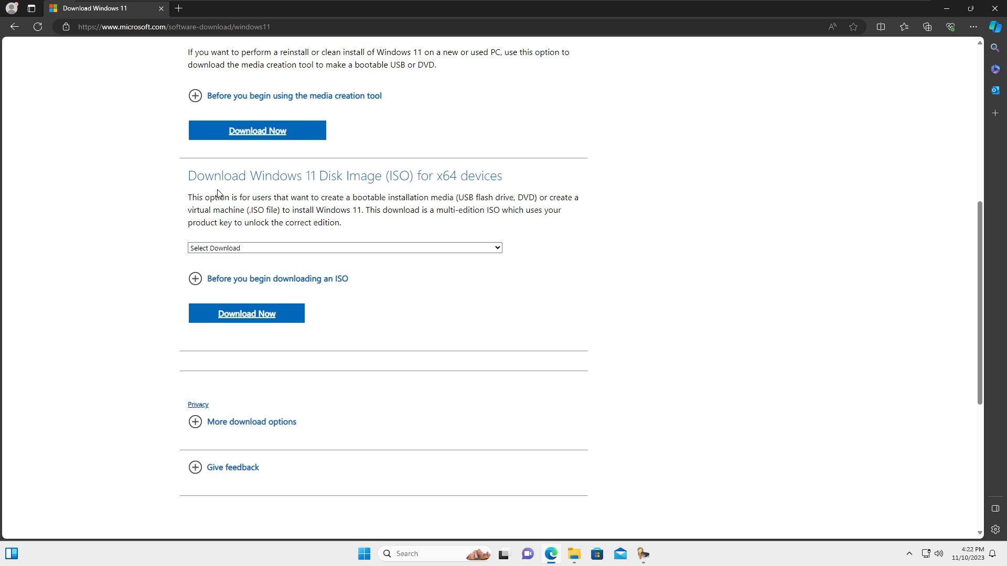
mouse_move(352, 190)
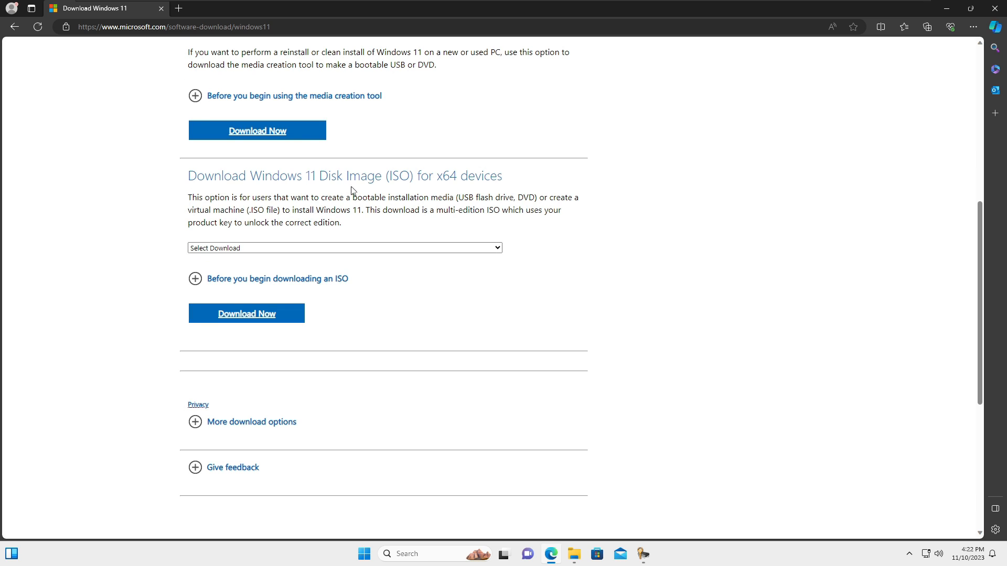
click(345, 247)
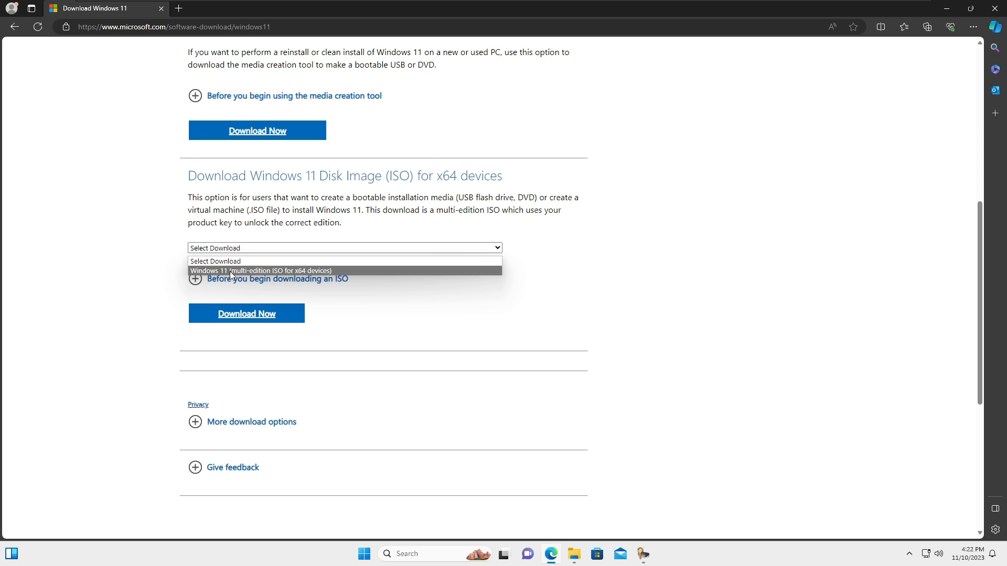
click(259, 270)
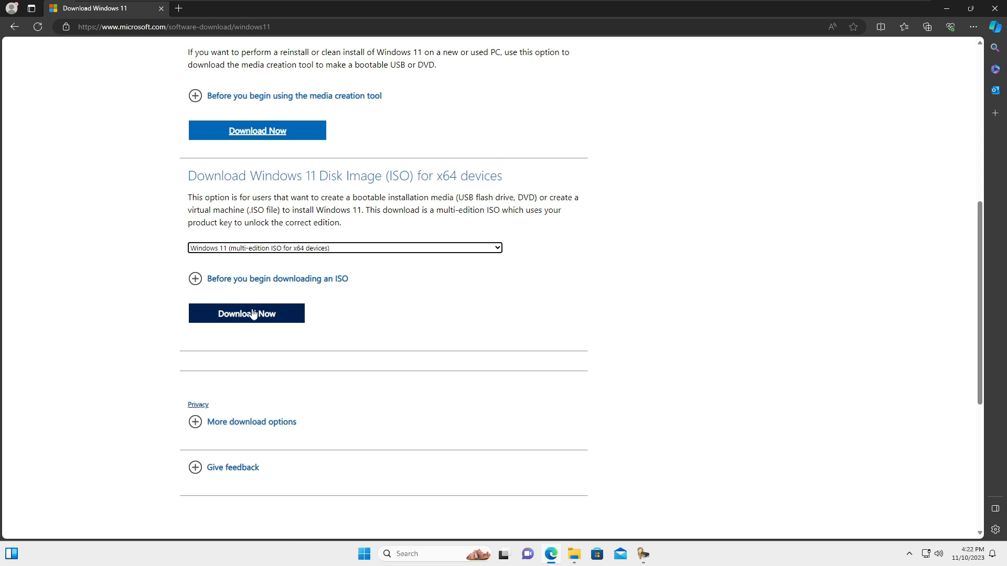
click(245, 313)
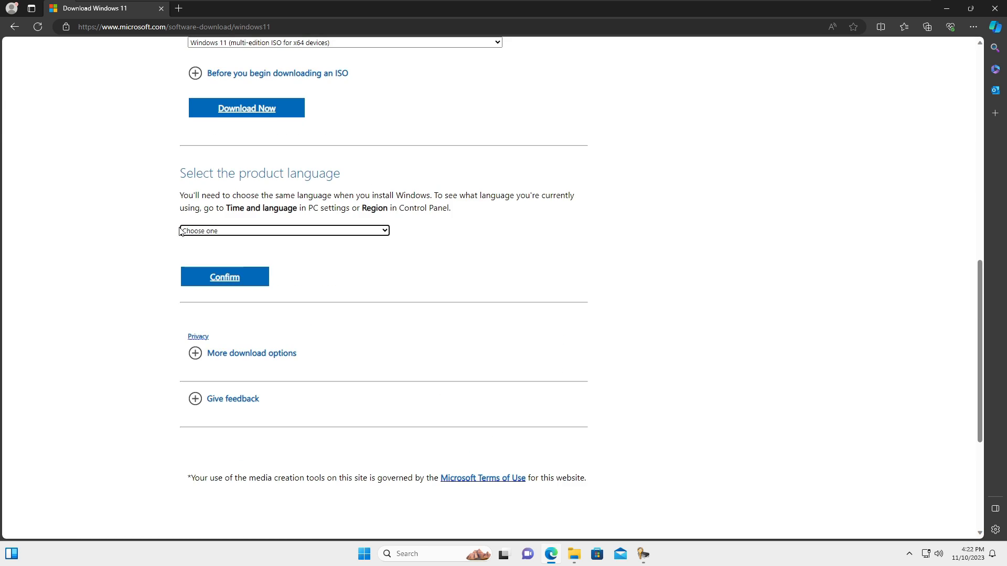
Confirm English International as the language and start the 64-bit ISO download.
click(283, 231)
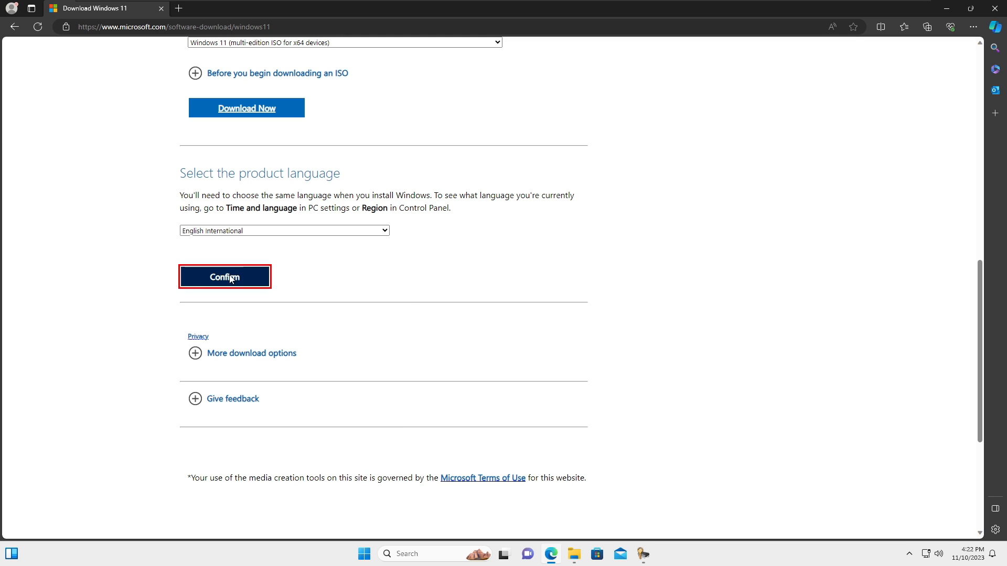
click(224, 277)
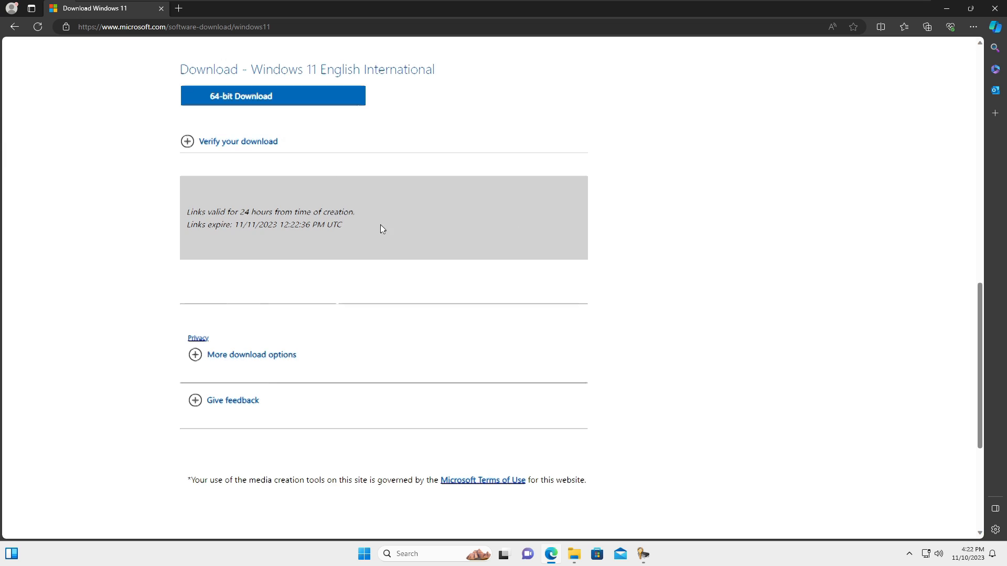
scroll(up, 3)
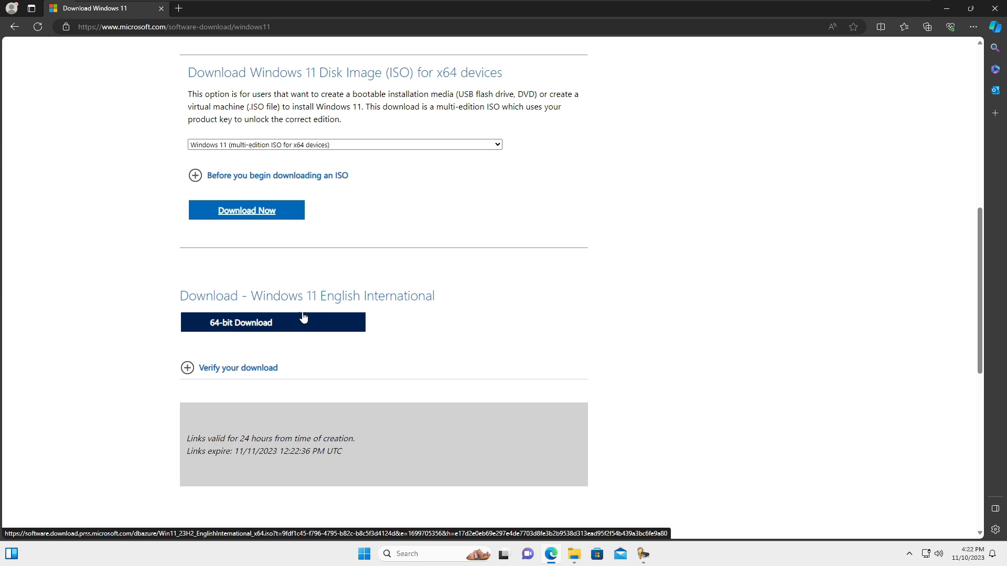
mouse_move(324, 311)
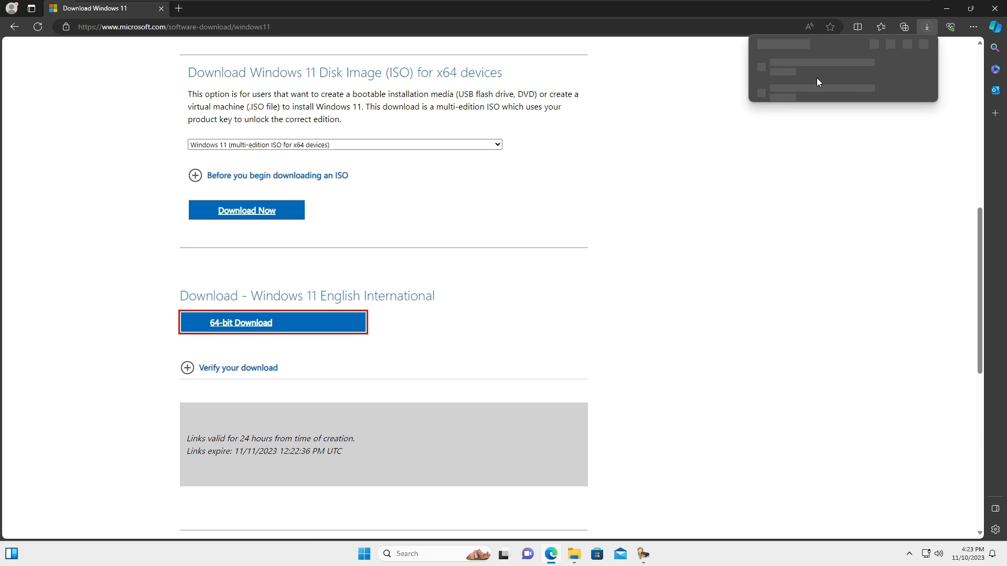
click(241, 322)
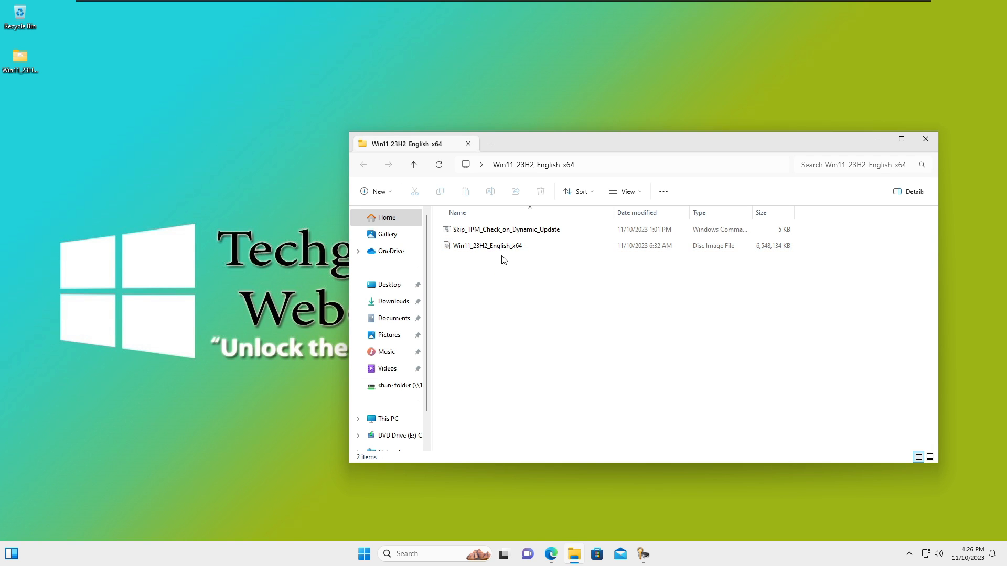
Show the context menu for the Win11_23H2_English_x64 disc image with its Mount option.
click(487, 246)
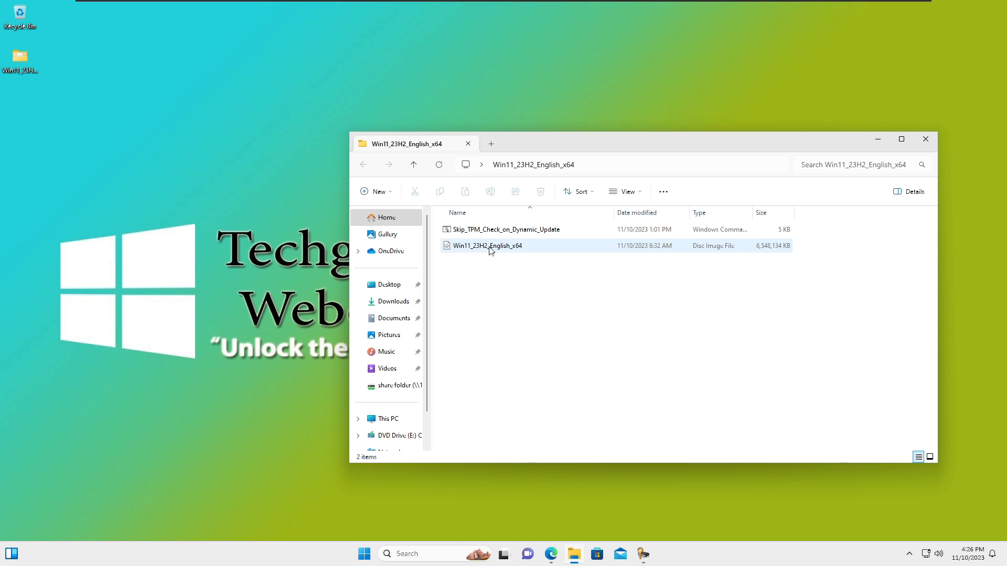
click(485, 246)
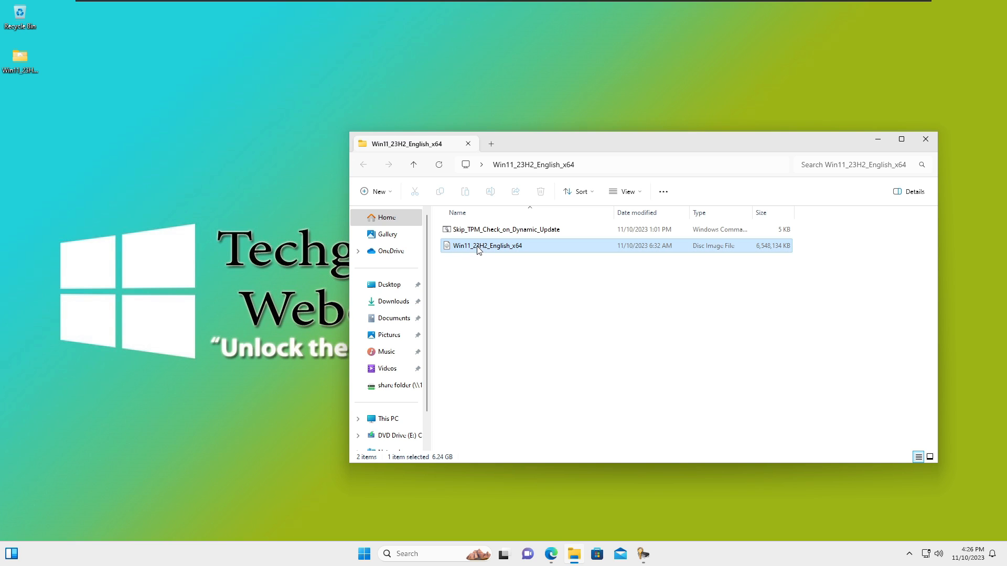
right_click(486, 245)
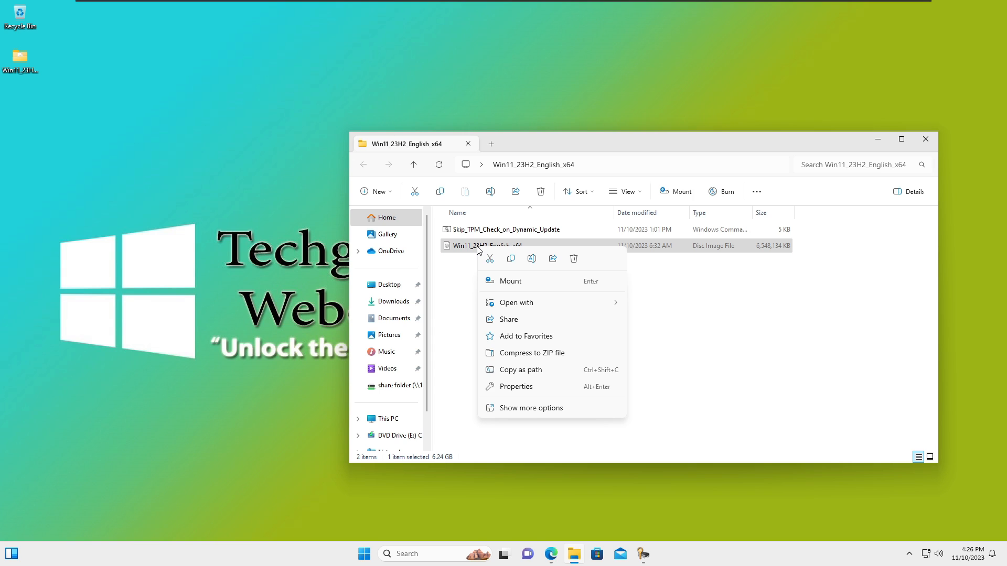
mouse_move(568, 290)
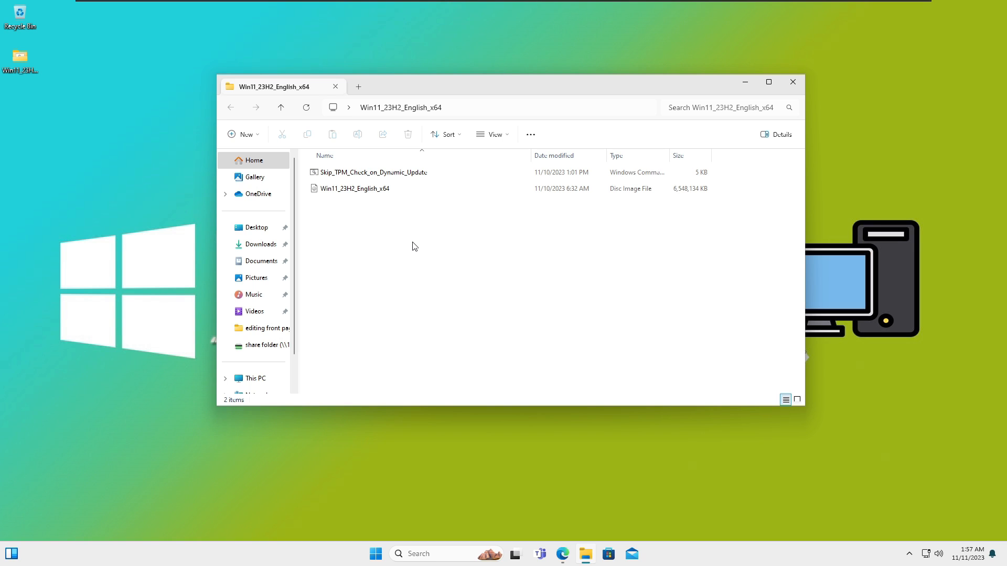
Select the Skip_TPM_Check_on_Dynamic_Update script in the Win11_23H2_English_x64 folder.
click(372, 172)
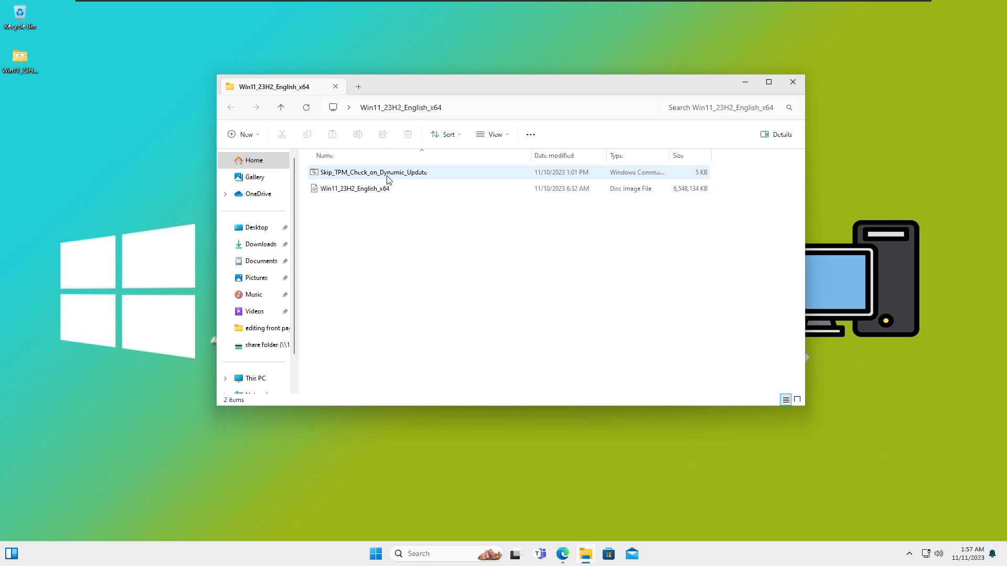
mouse_move(387, 179)
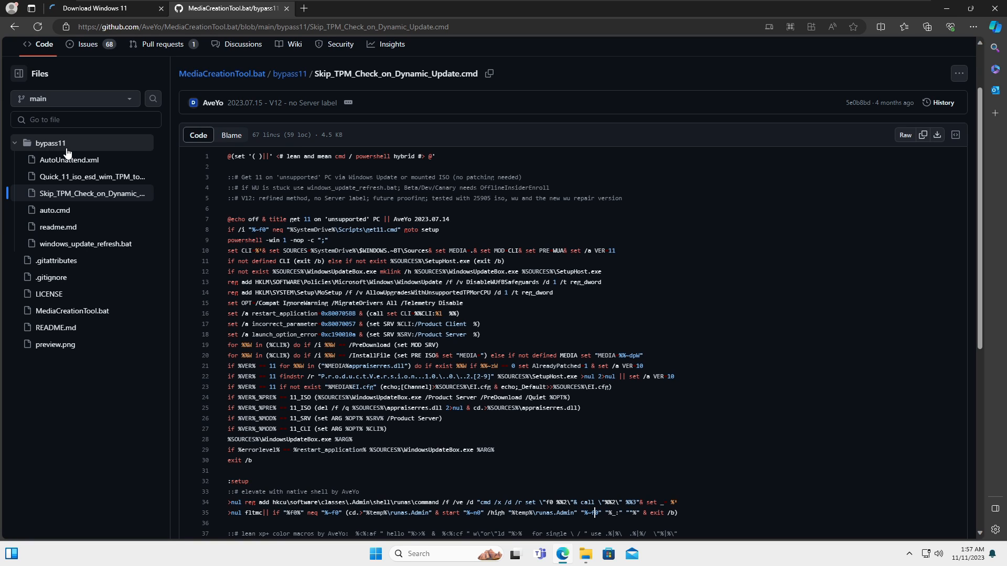
mouse_move(55, 210)
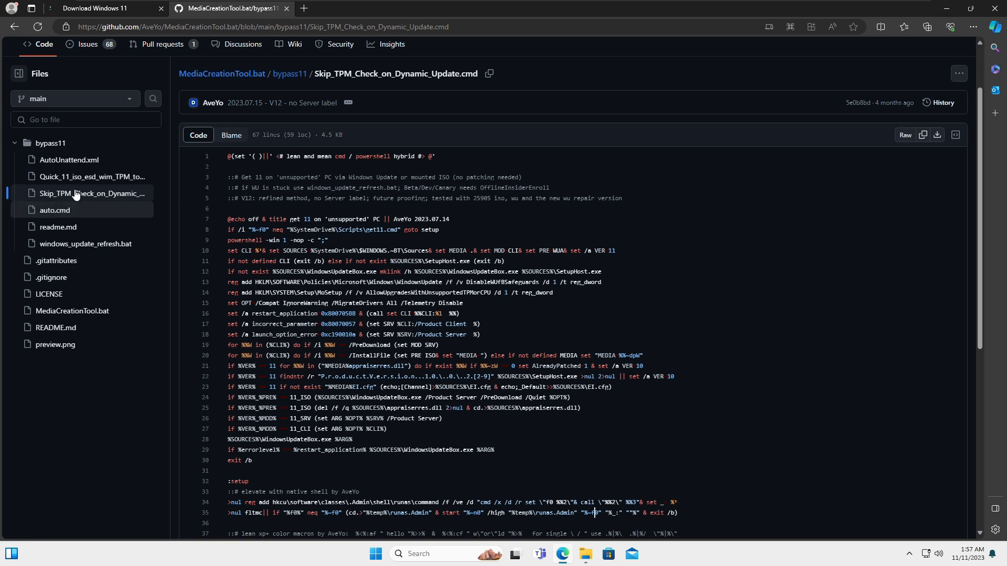
mouse_move(92, 193)
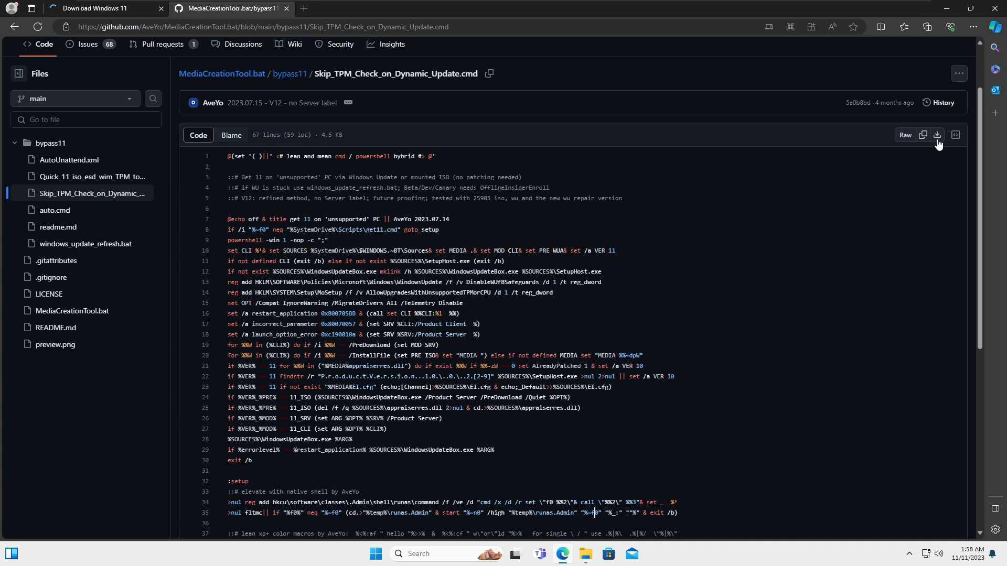
mouse_move(763, 272)
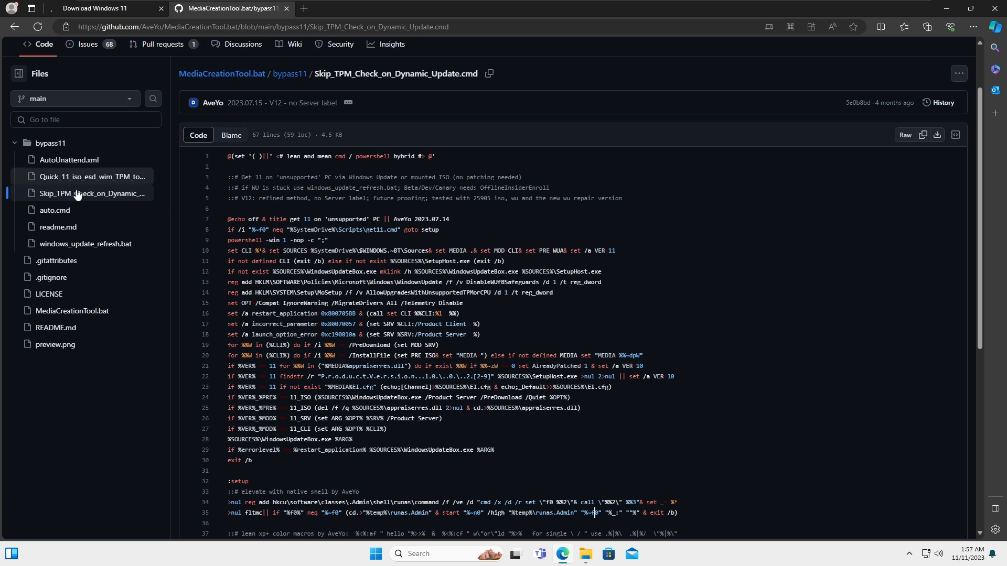
mouse_move(81, 199)
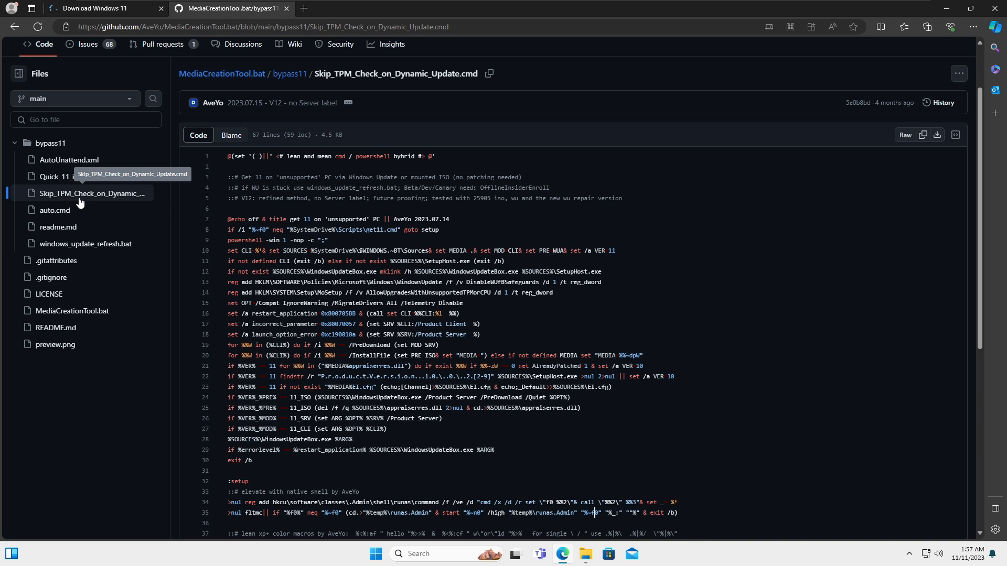
mouse_move(108, 202)
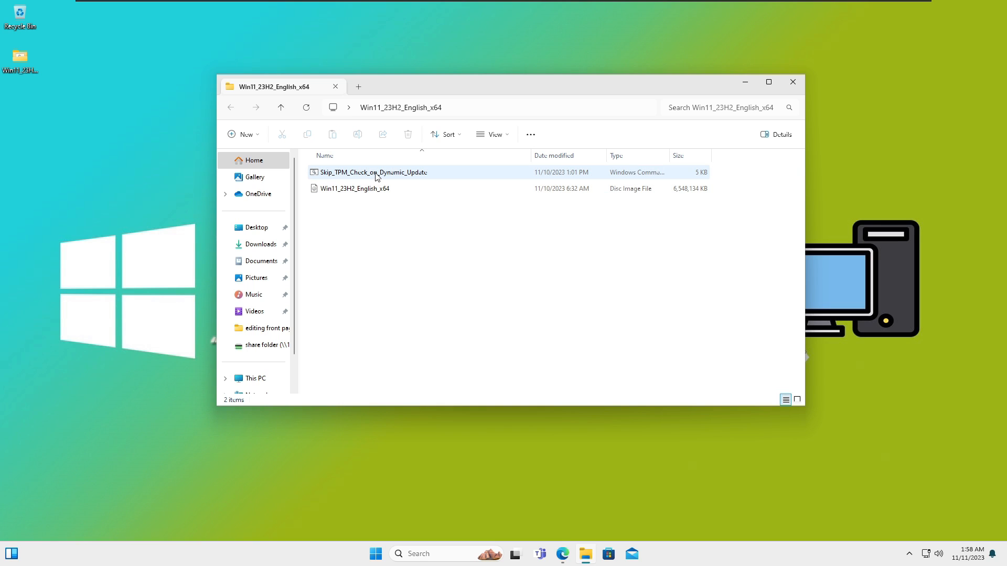
mouse_move(392, 176)
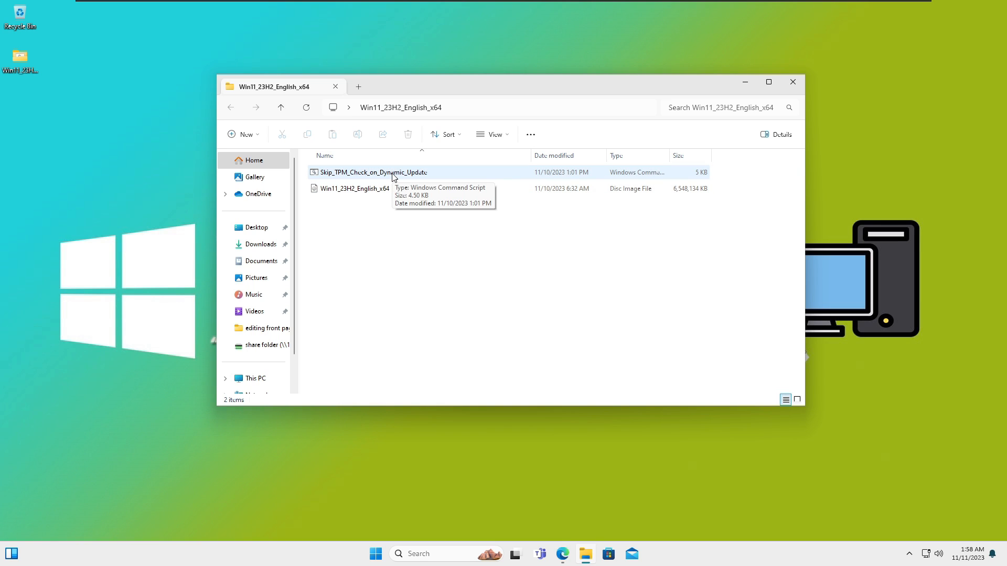
Run Skip_TPM_Check_on_Dynamic_Update.cmd as administrator from its context menu.
right_click(373, 172)
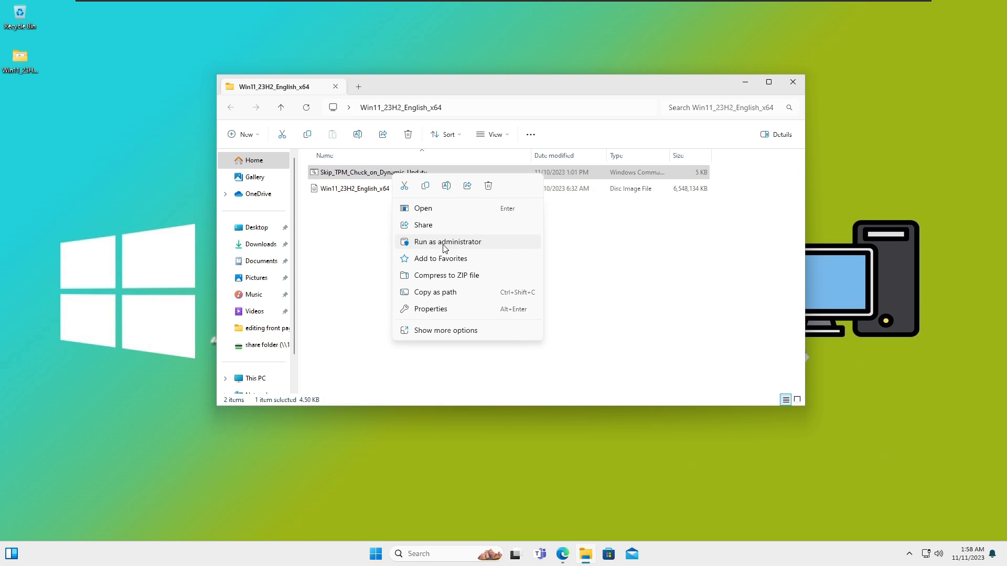
click(448, 241)
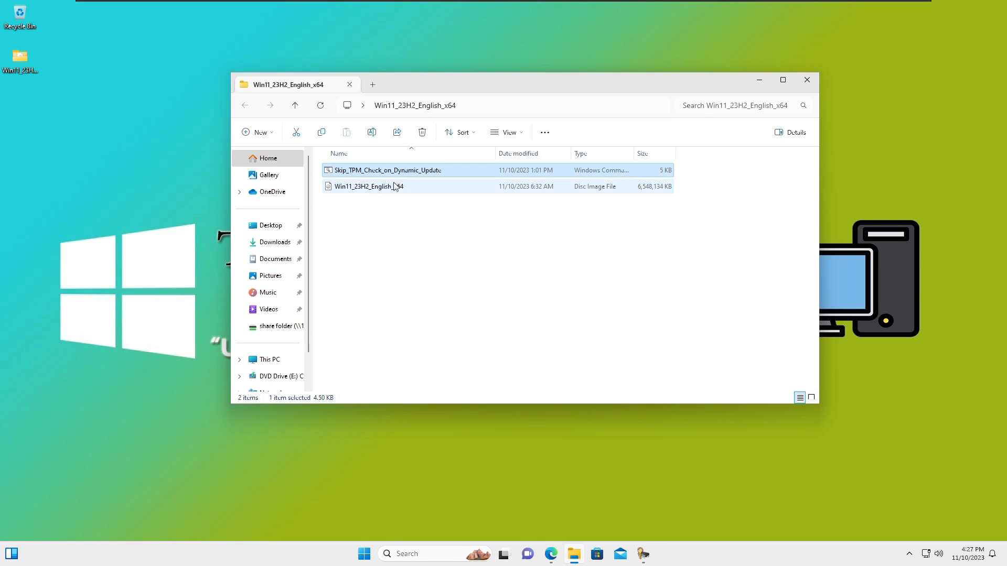
Browse from This PC into the mounted DVD Drive (E:) holding the Windows 11 ISO.
click(270, 358)
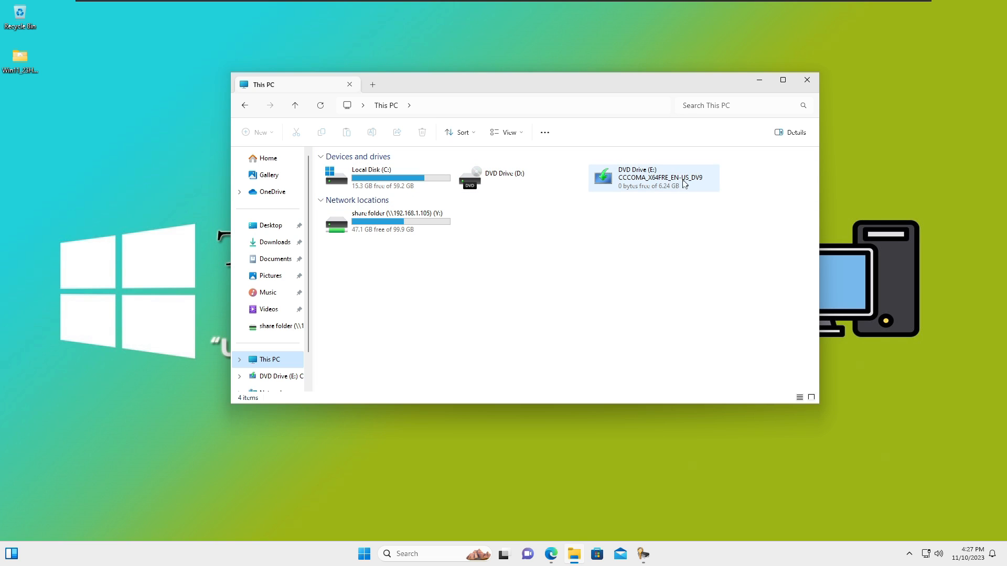
mouse_move(654, 222)
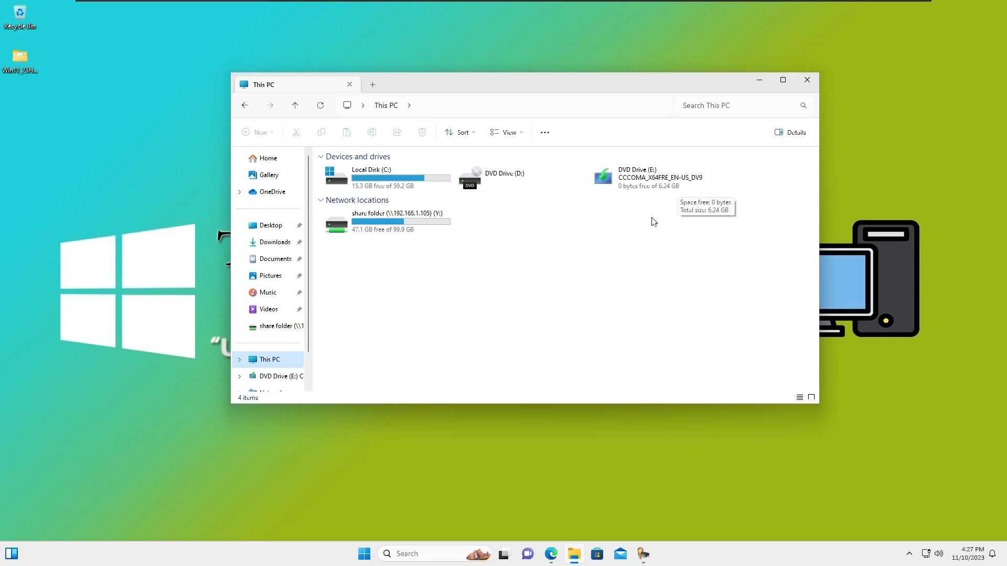
click(642, 178)
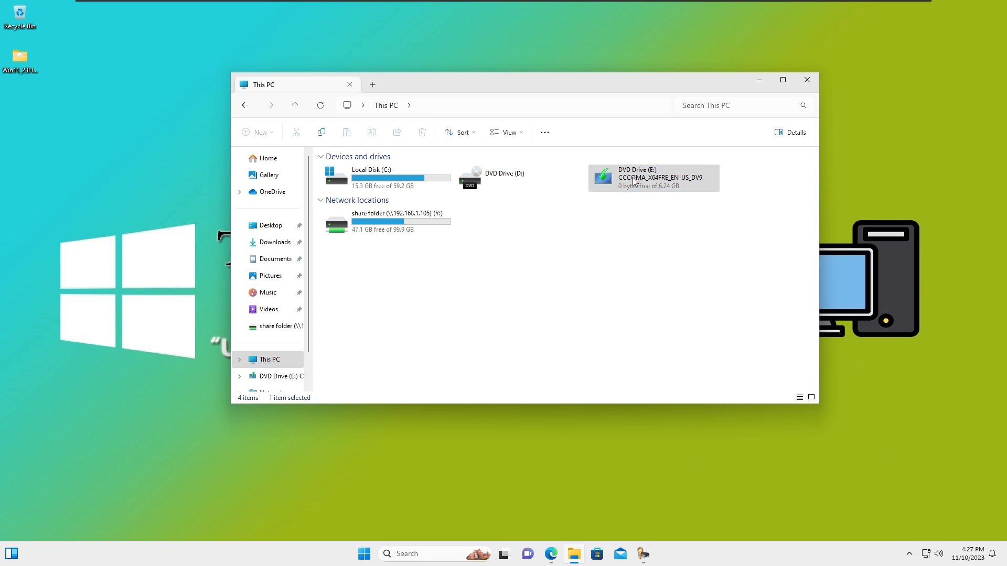
click(653, 178)
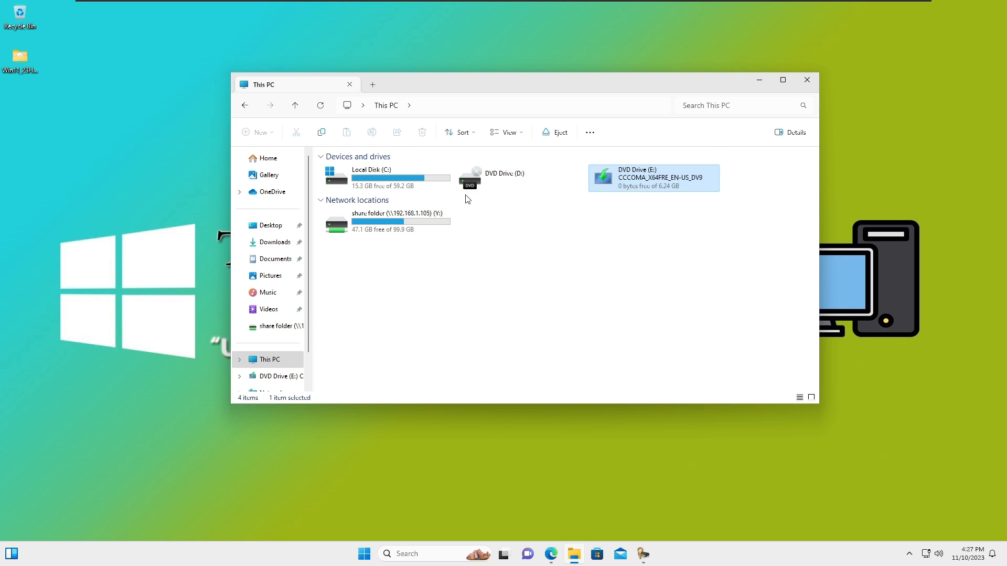
double_click(652, 179)
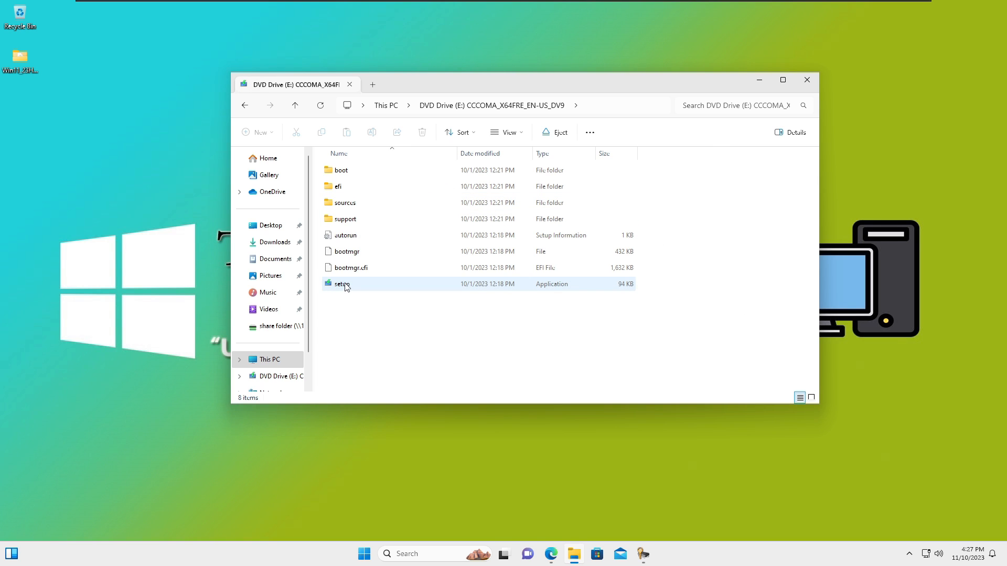
Launch the ISO's setup application as administrator.
right_click(342, 285)
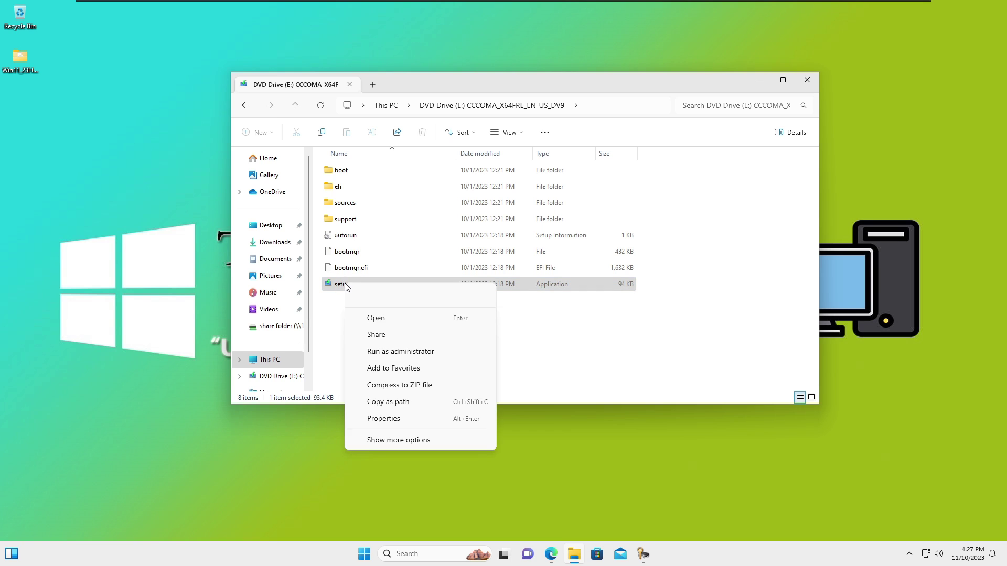
mouse_move(405, 353)
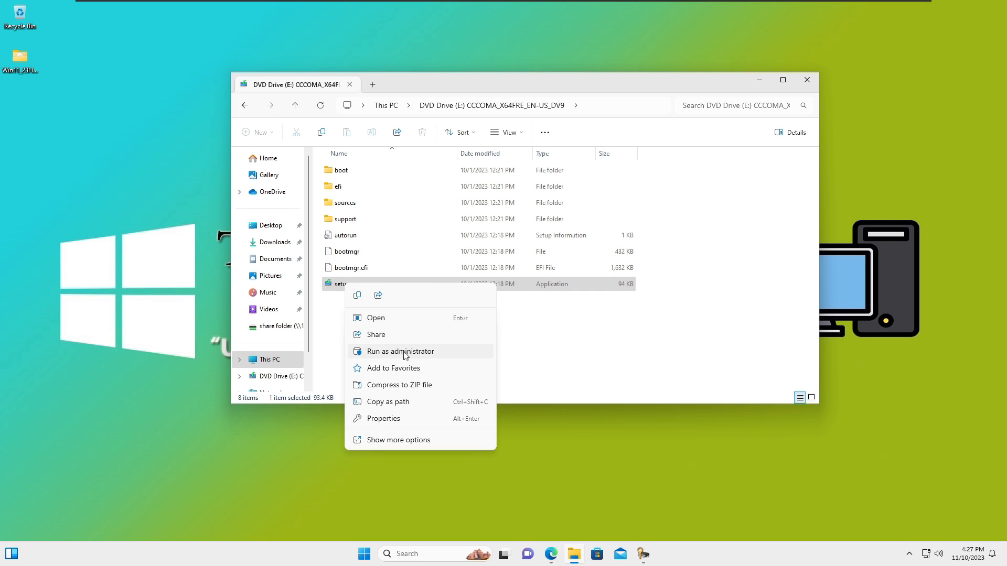
click(400, 351)
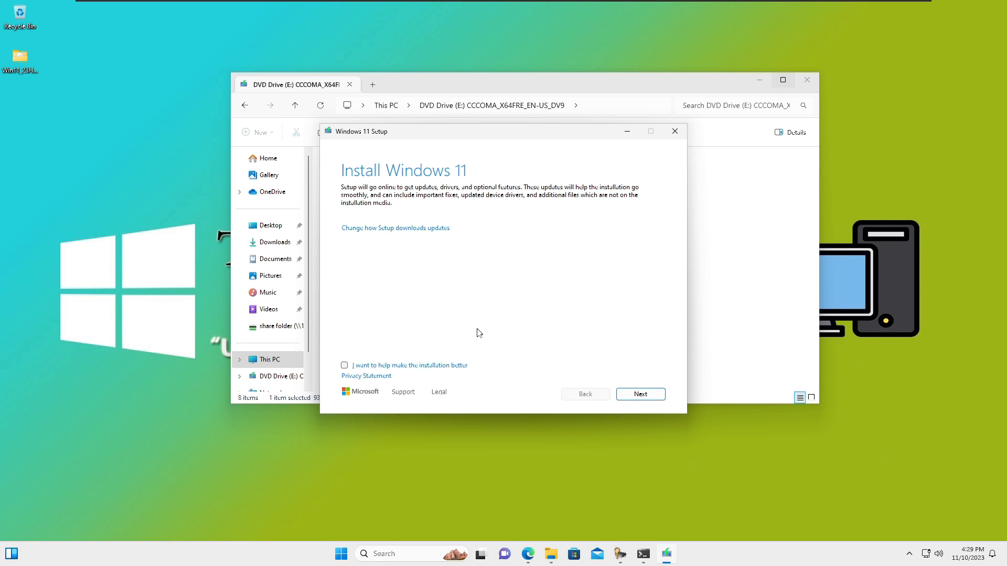
Proceed past Install Windows 11 and accept the license terms so setup checks for updates.
click(640, 393)
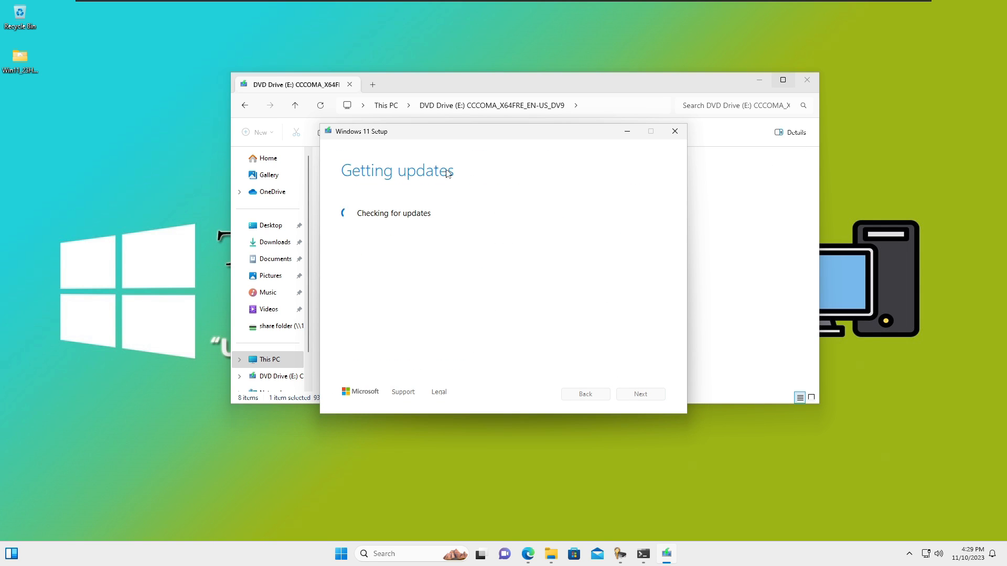
mouse_move(510, 252)
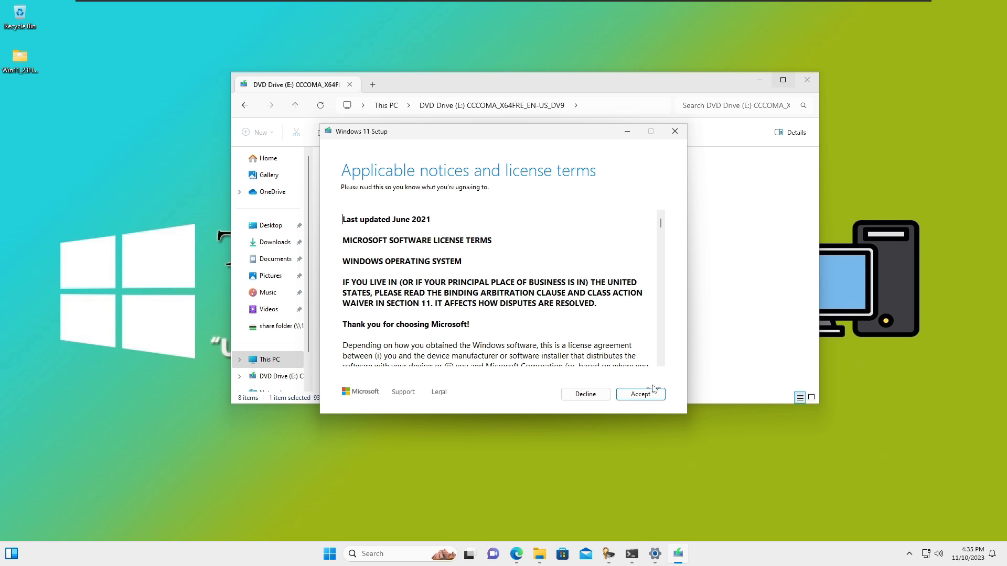
click(640, 394)
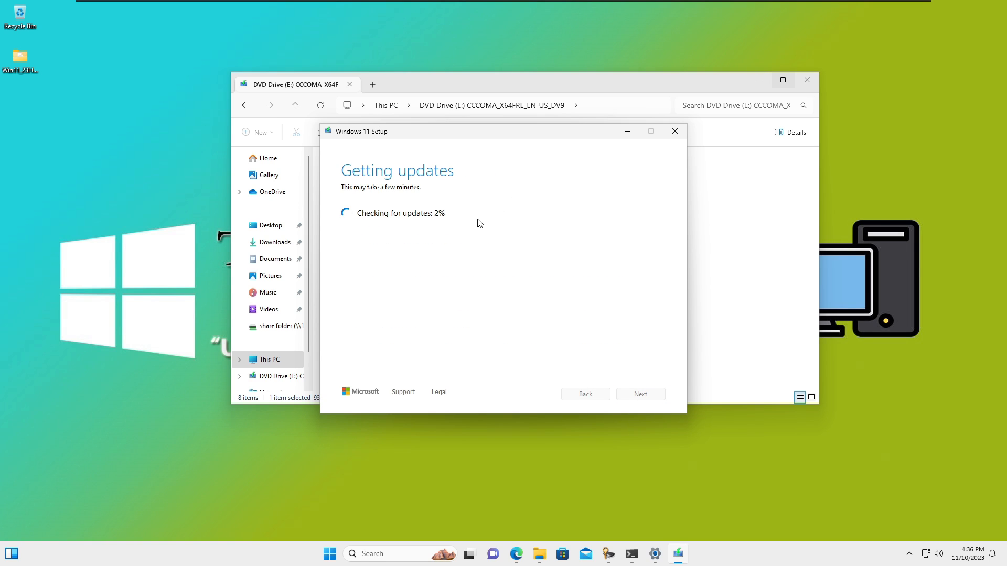
mouse_move(474, 223)
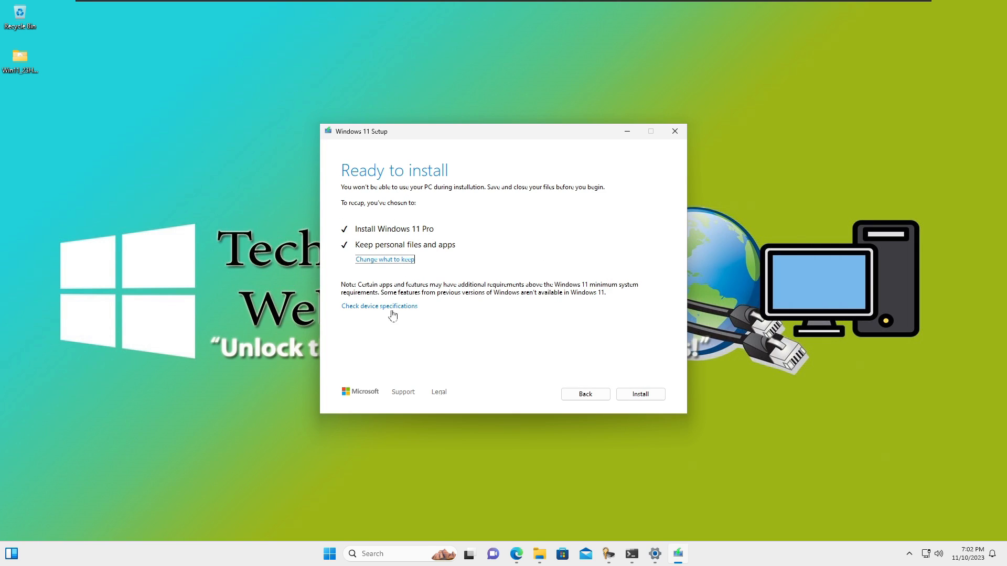
mouse_move(362, 268)
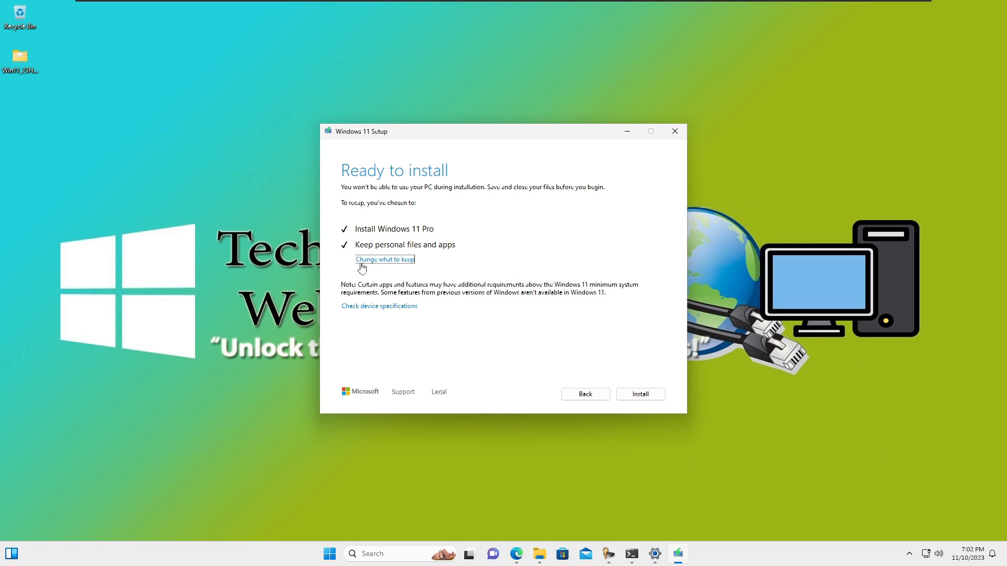
mouse_move(378, 265)
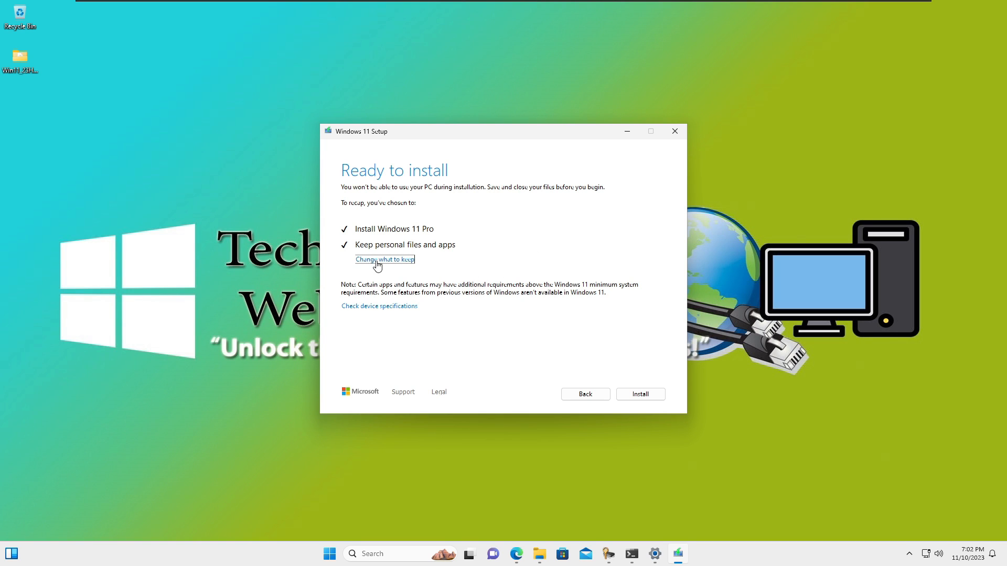
Continue the upgrade with 'Keep personal files and apps' selected on Choose what to keep.
click(384, 259)
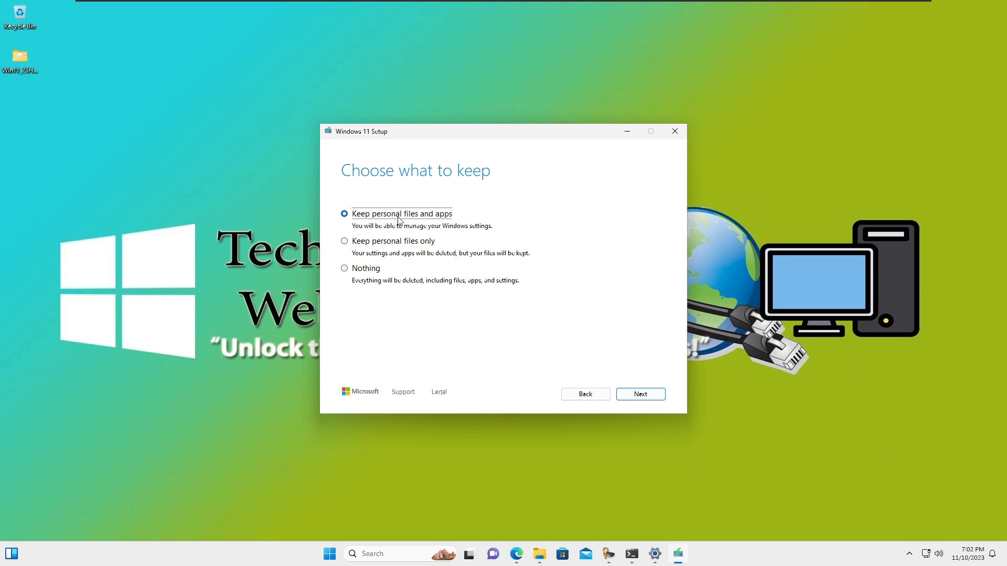
mouse_move(410, 229)
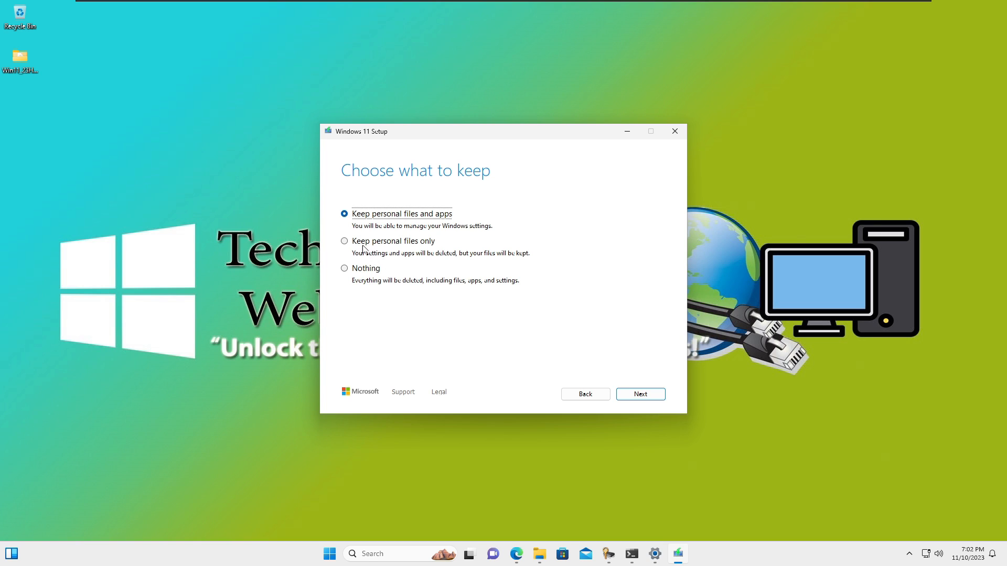
mouse_move(443, 249)
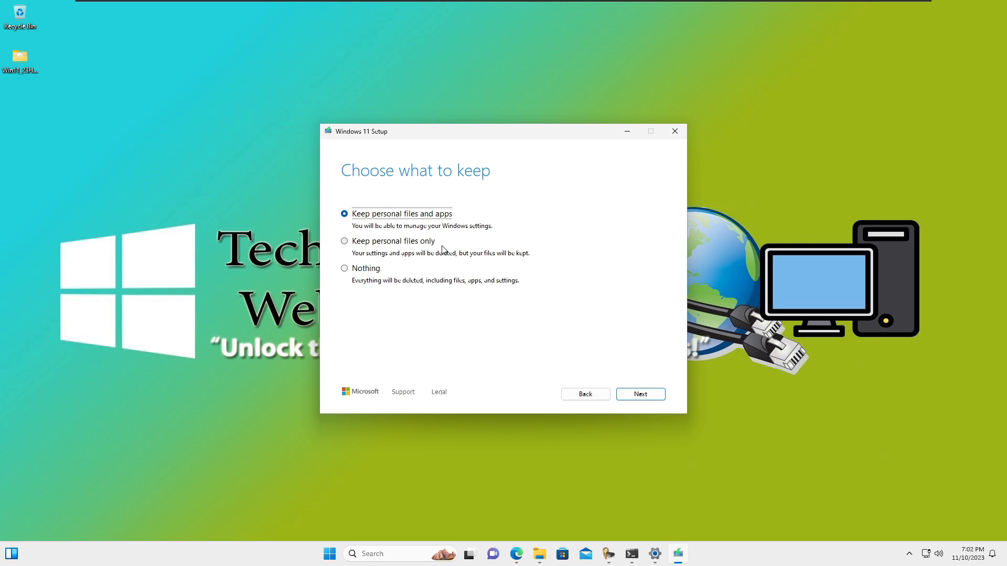
mouse_move(367, 293)
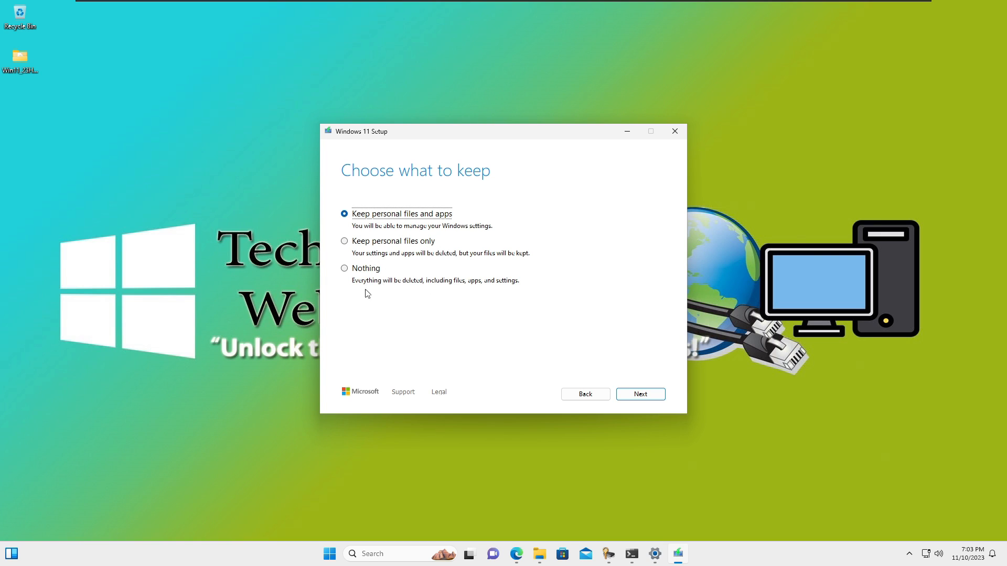
mouse_move(401, 288)
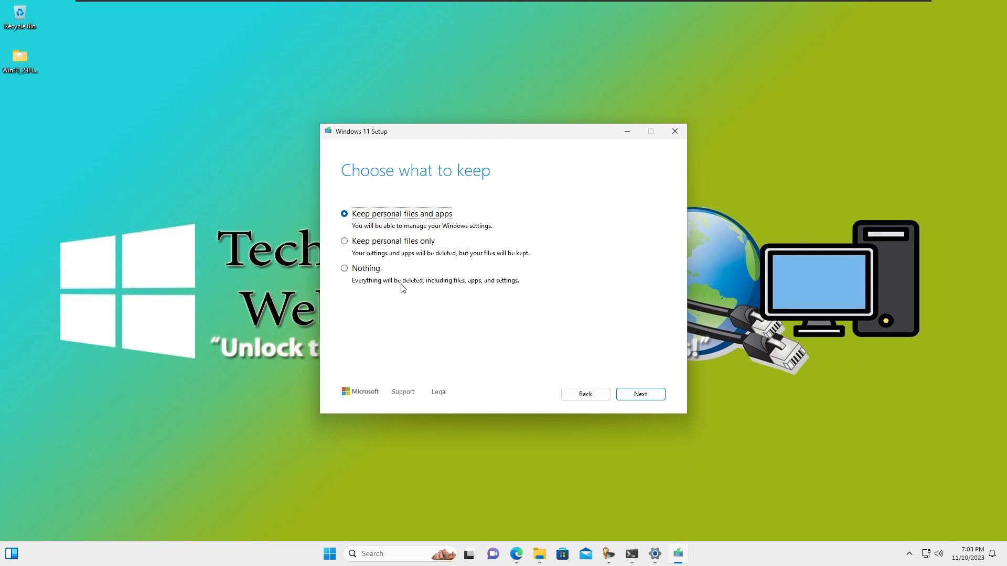
mouse_move(464, 295)
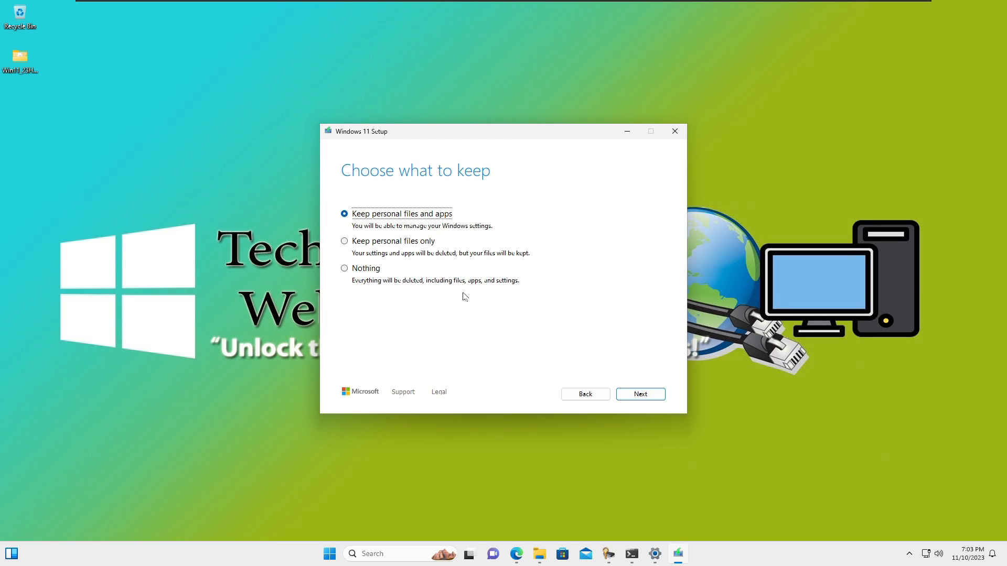
mouse_move(385, 269)
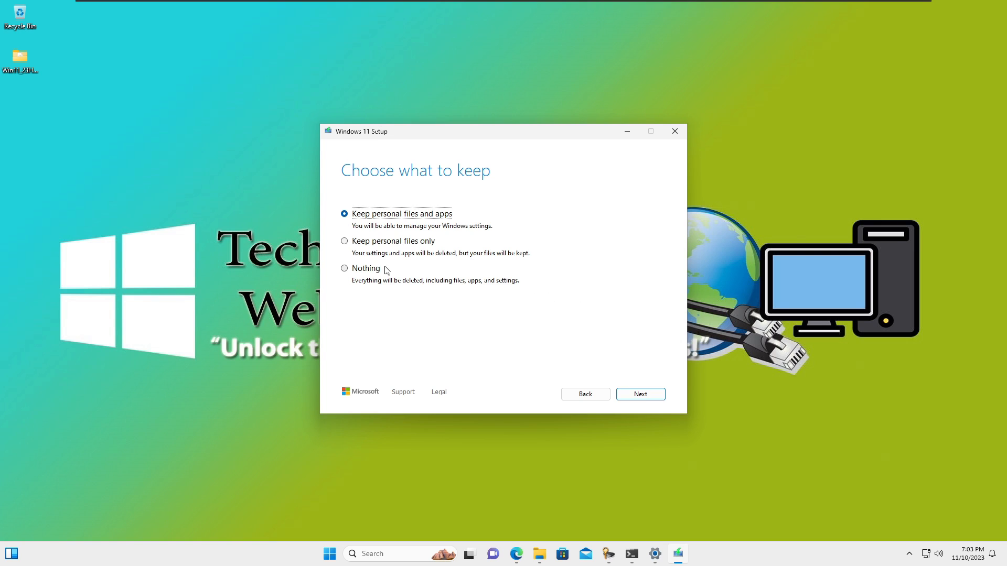
mouse_move(445, 243)
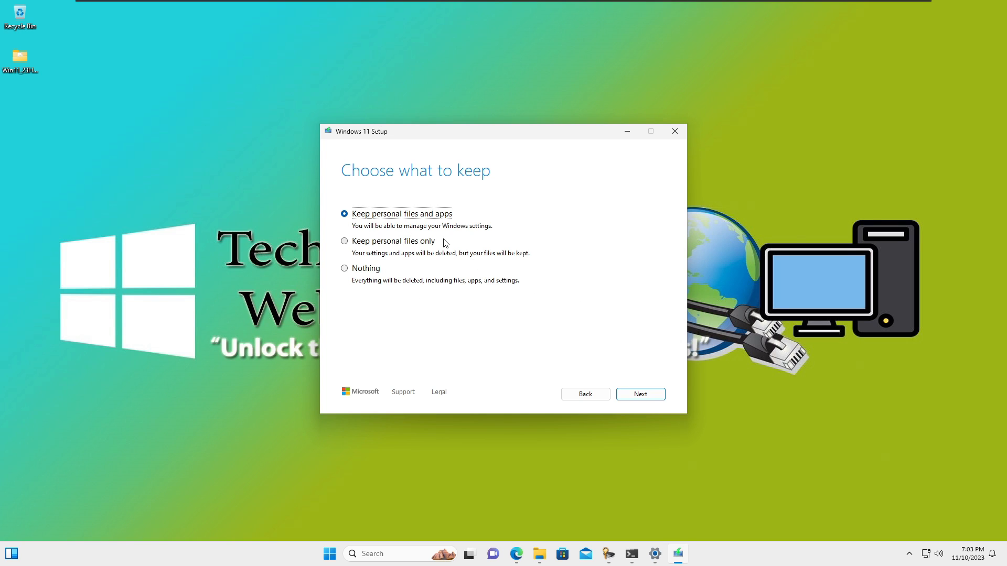
mouse_move(400, 224)
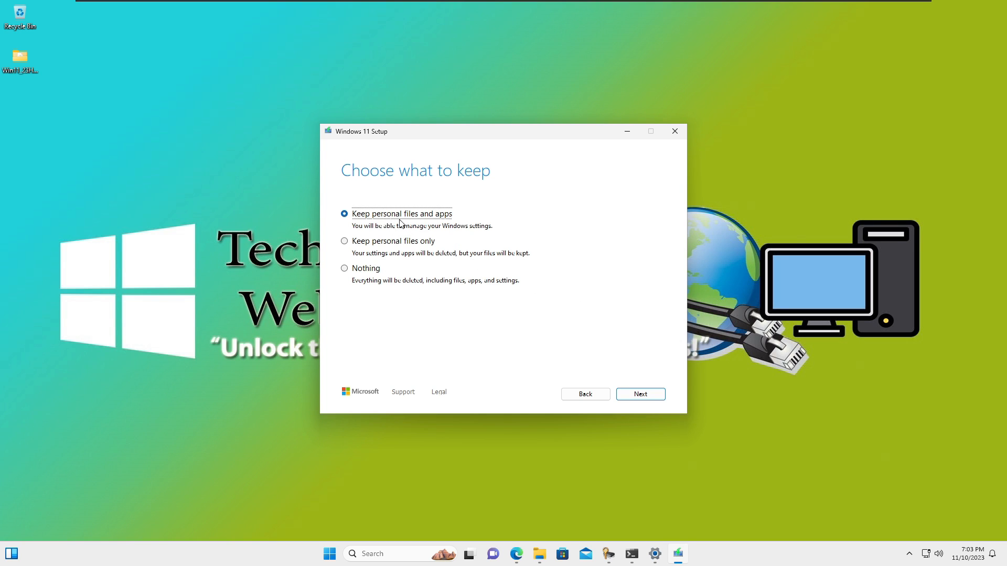
mouse_move(534, 267)
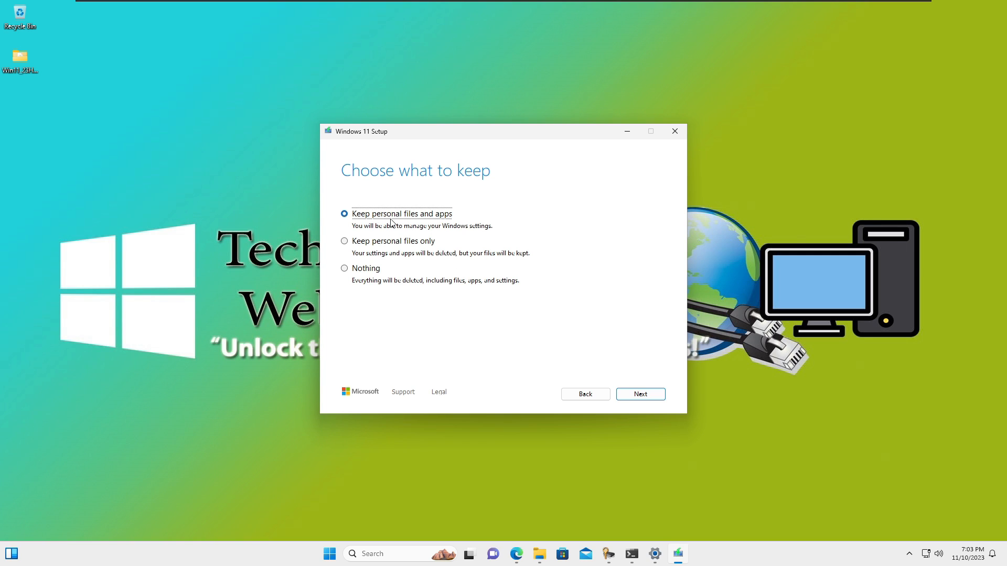
mouse_move(633, 385)
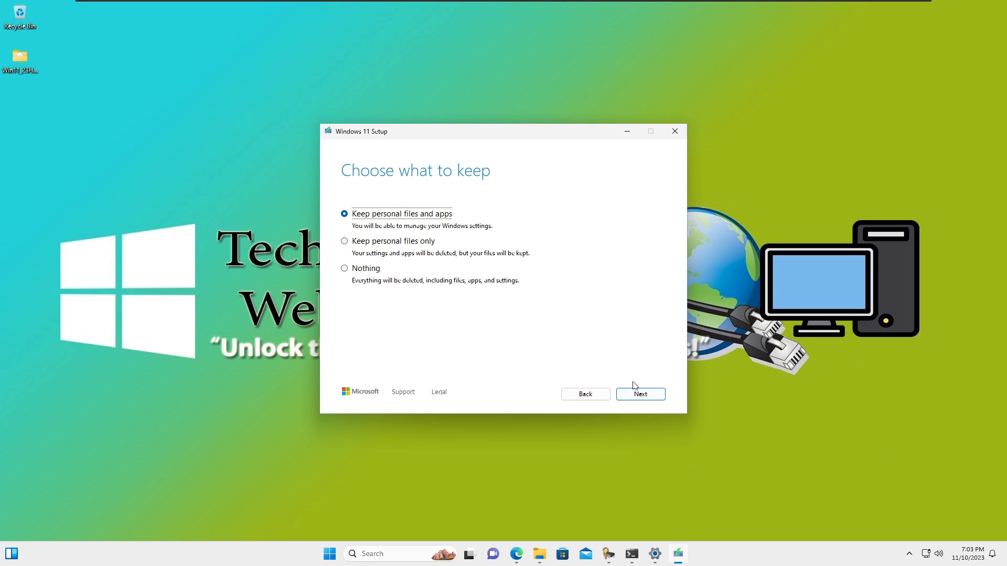
click(640, 393)
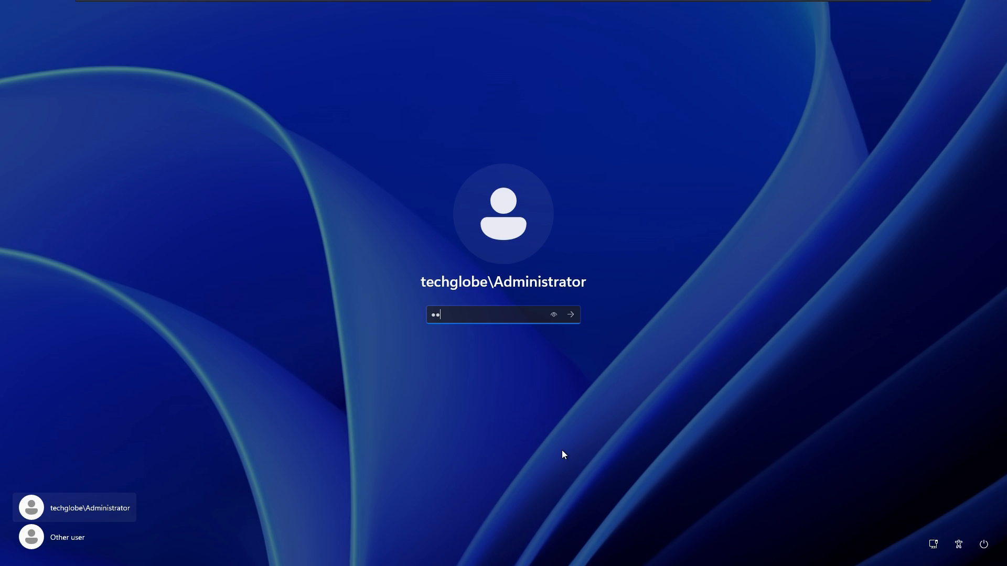
Sign in with the account password after the upgrade restarts Windows.
click(568, 313)
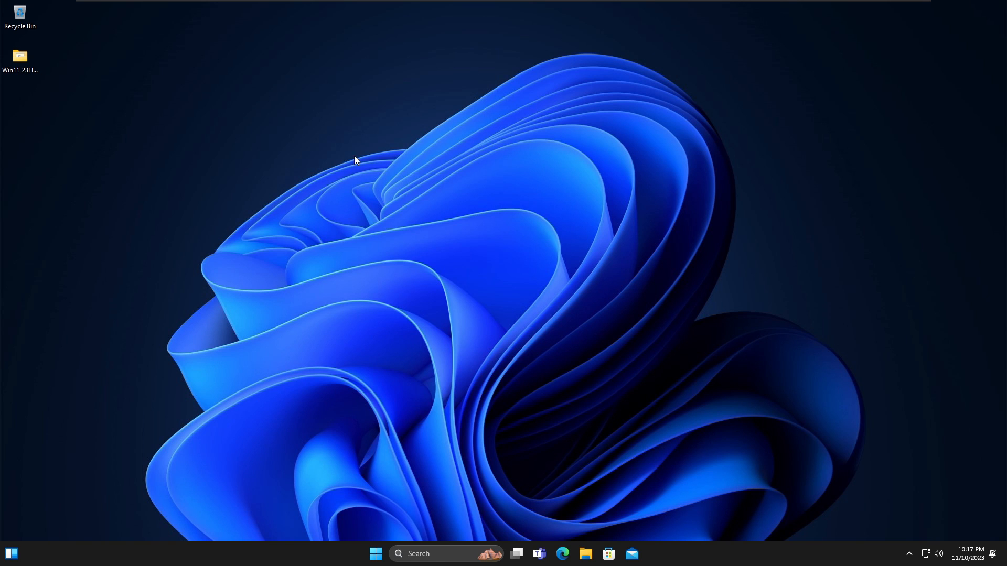
Reach Settings > System > About showing Windows 11 Pro, version 23H2.
click(374, 554)
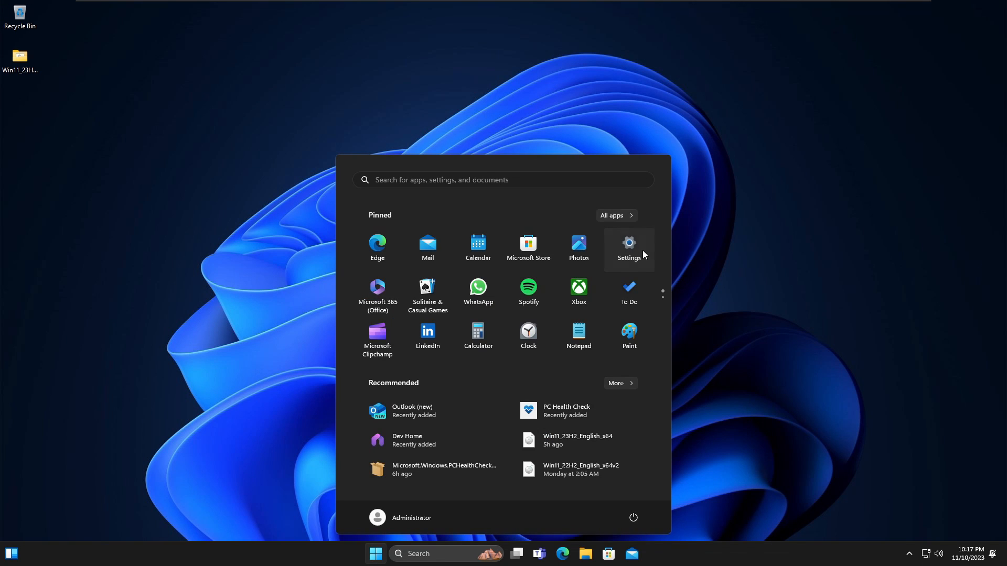
click(628, 248)
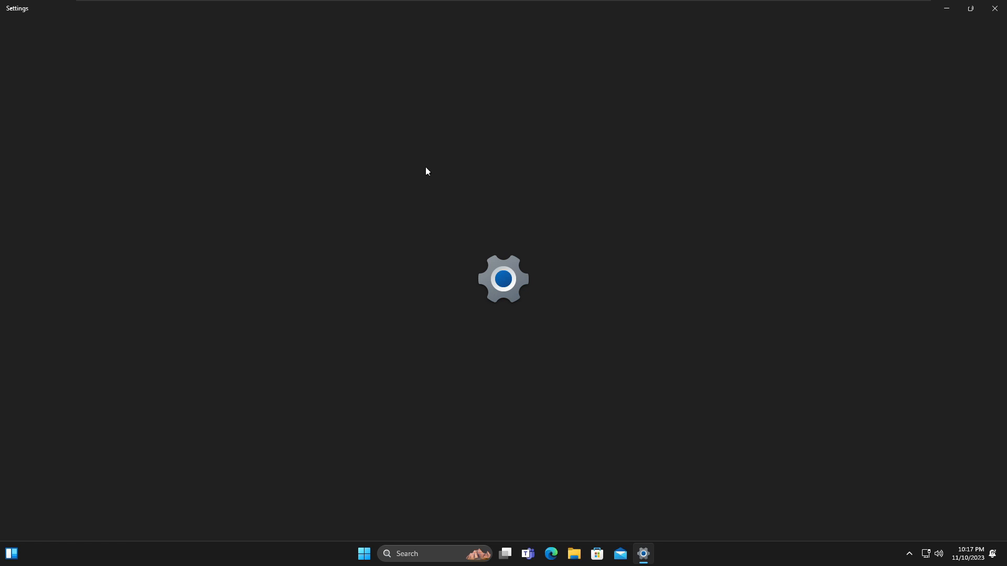
mouse_move(484, 194)
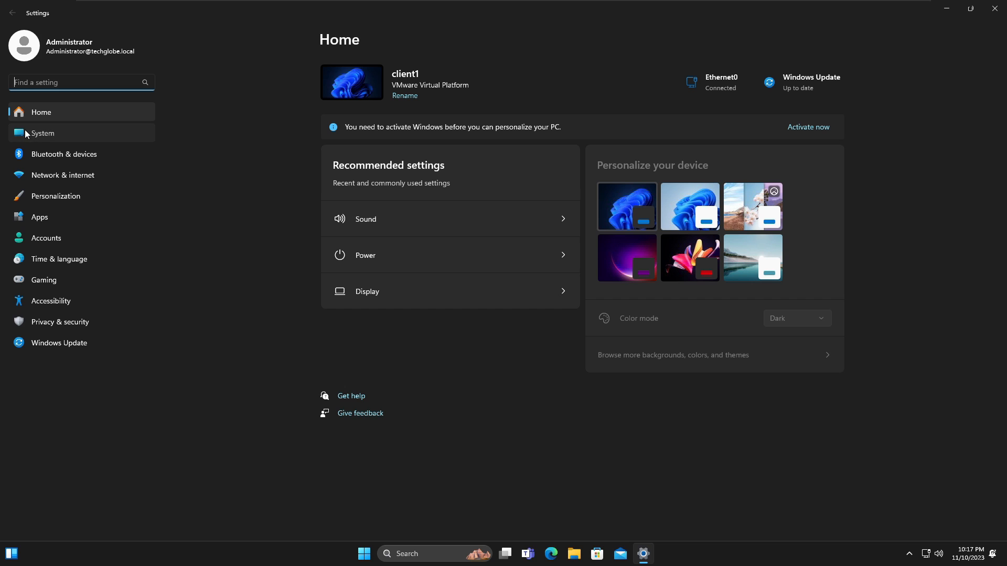
click(42, 133)
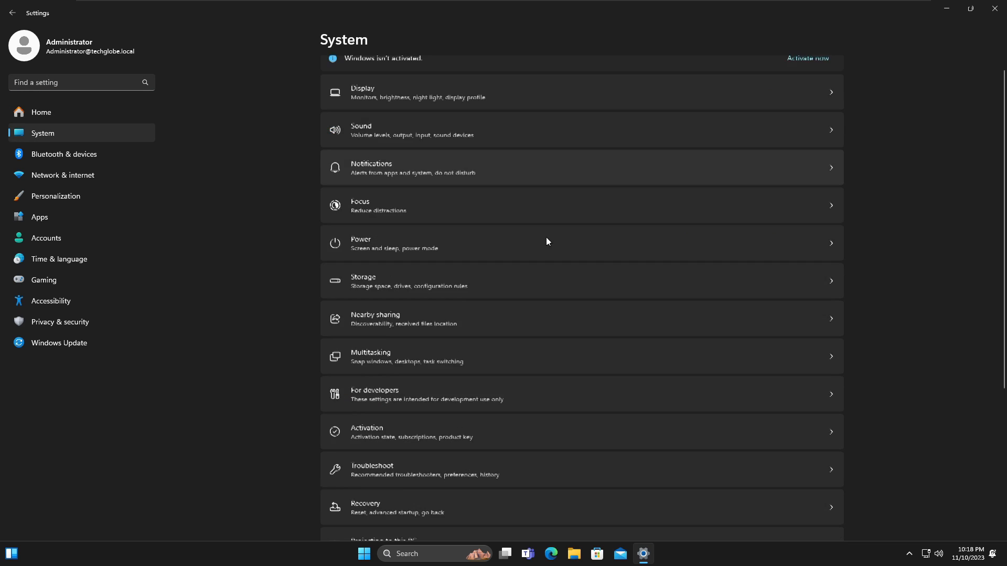
scroll(down, 3)
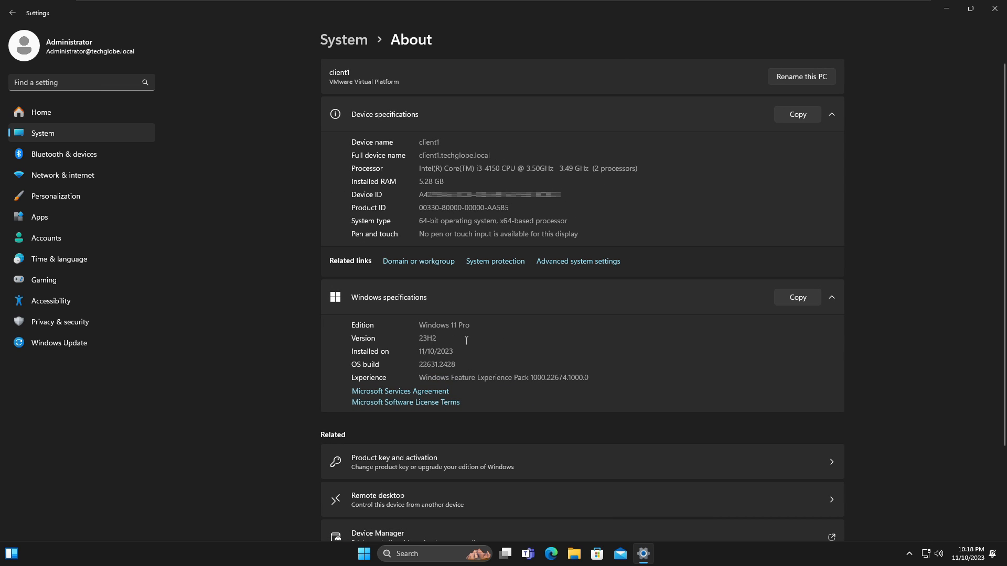
mouse_move(443, 349)
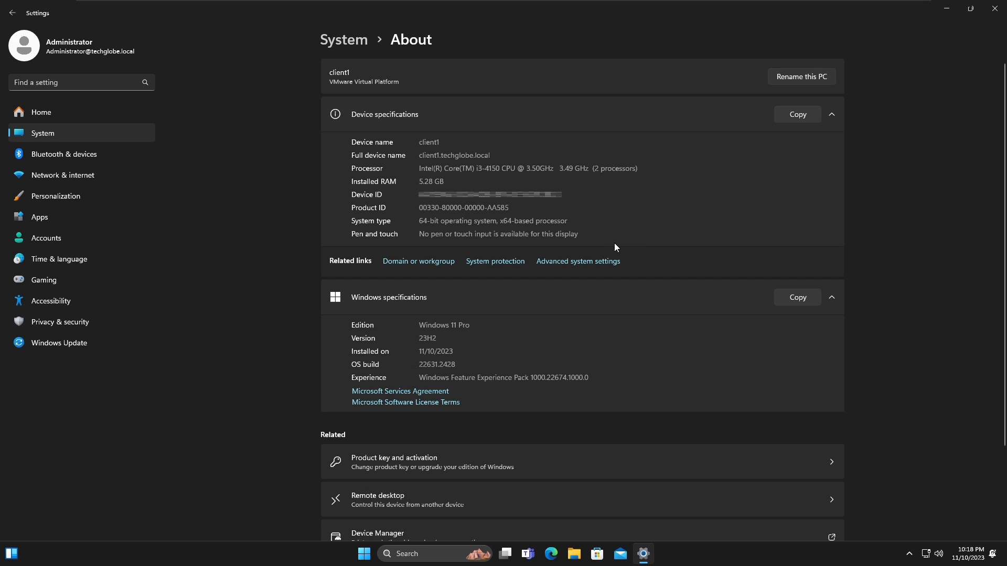
mouse_move(930, 30)
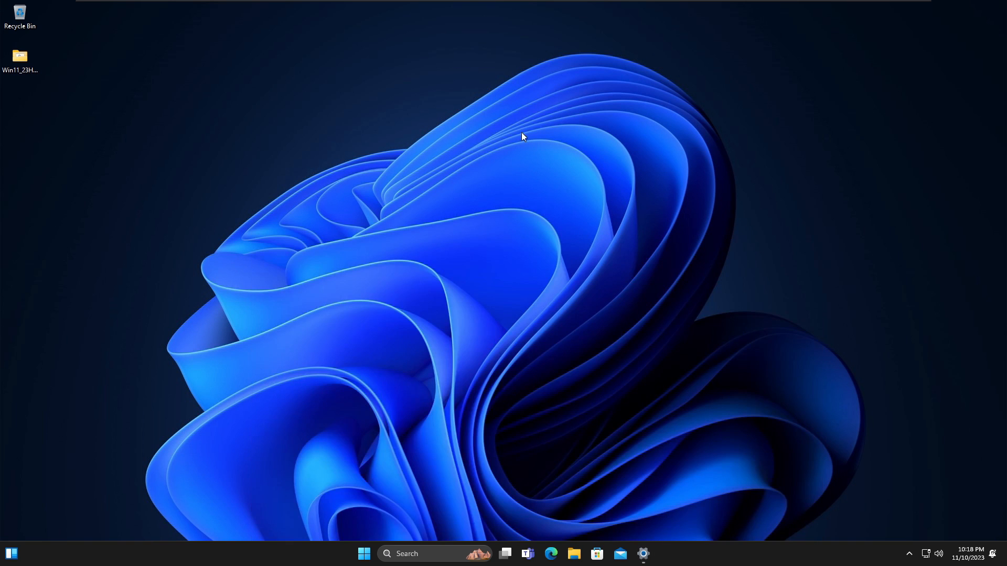
mouse_move(466, 166)
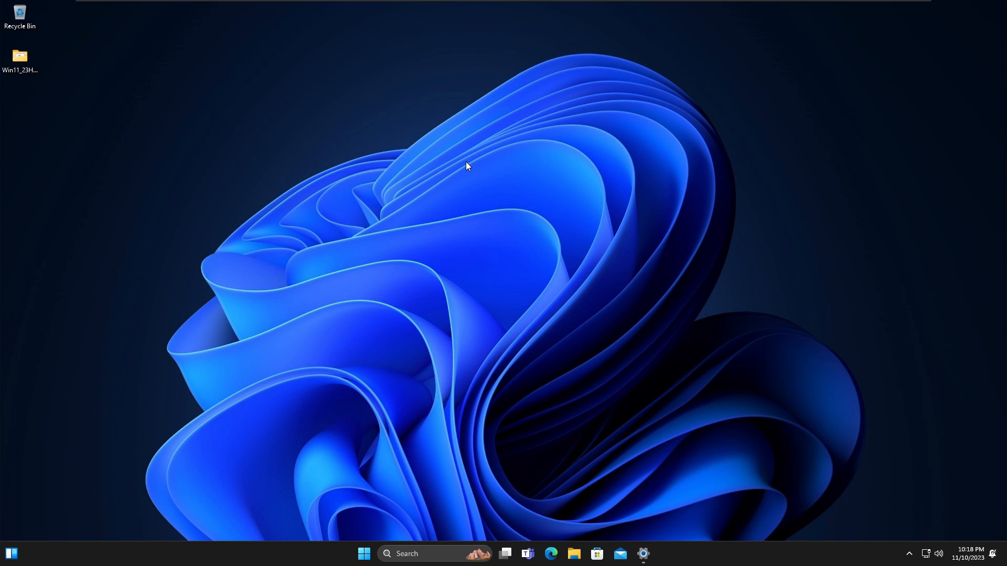